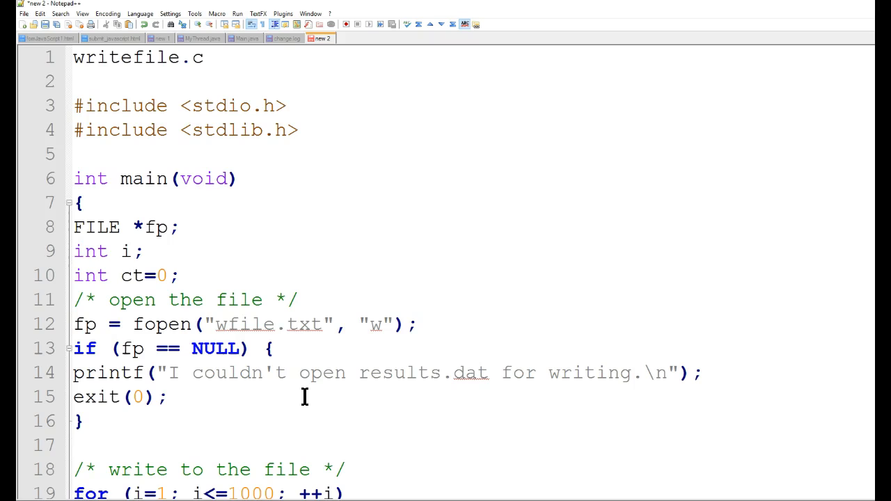
# Delete void from main's parameter list so the line reads int main().
pyautogui.click(301, 407)
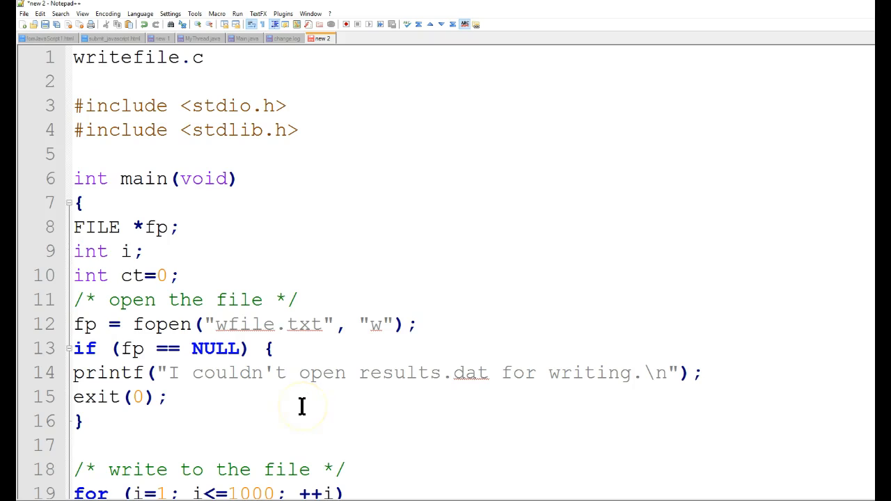
pyautogui.moveTo(262, 138)
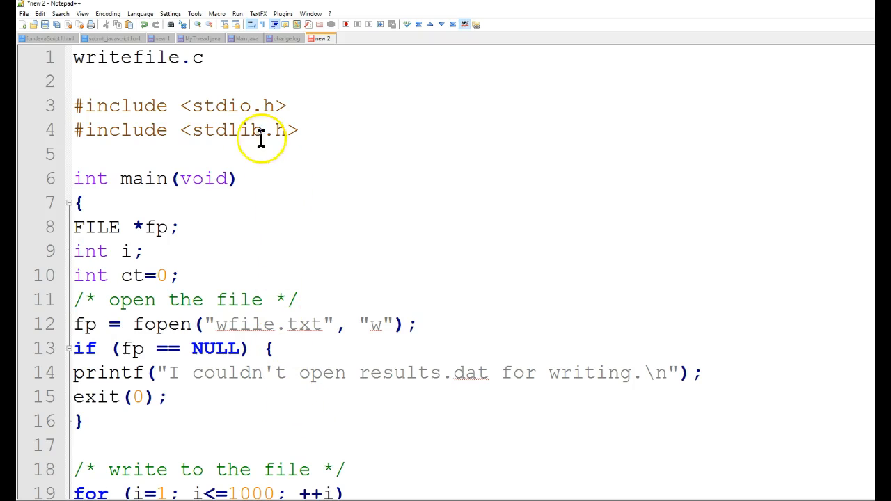
pyautogui.doubleClick(244, 130)
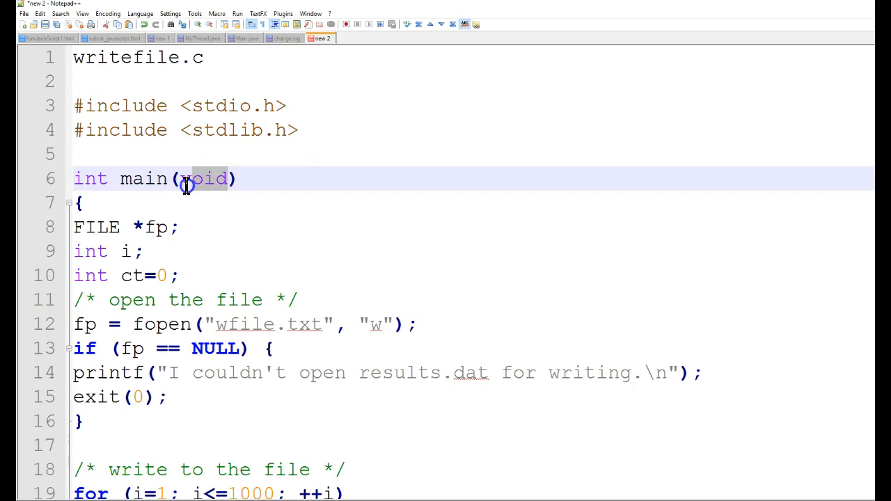
pyautogui.doubleClick(206, 179)
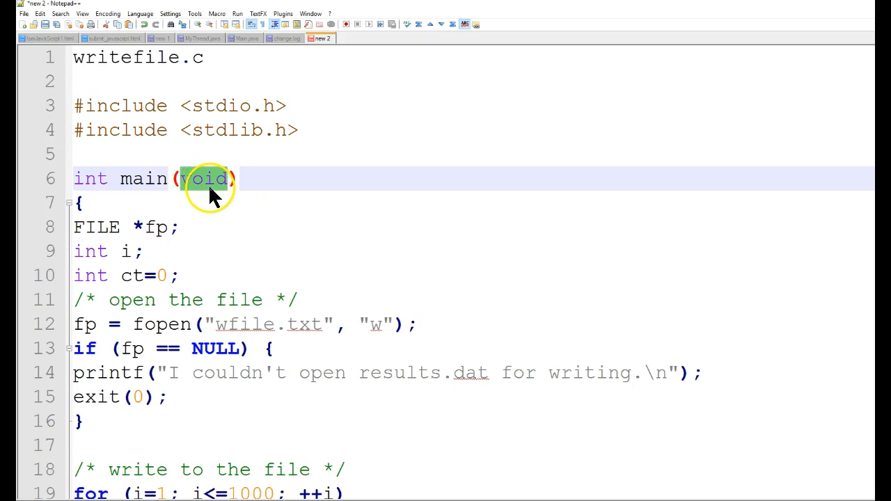
pyautogui.click(226, 179)
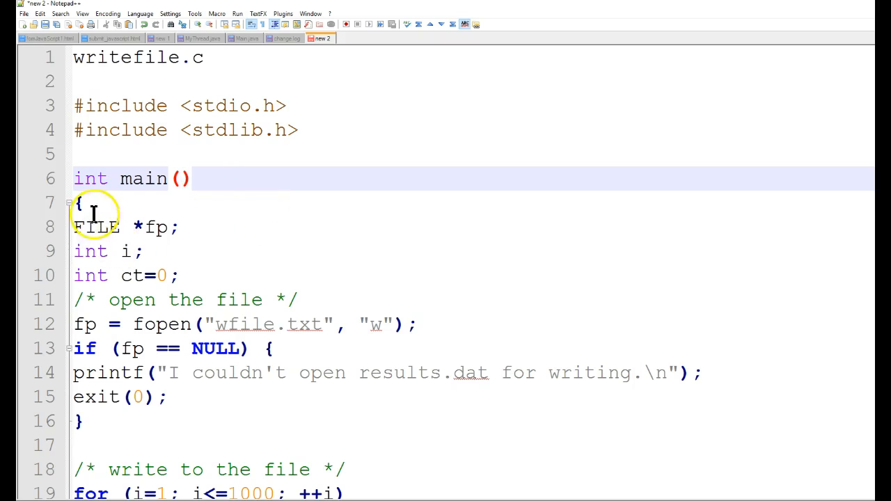
pyautogui.click(84, 202)
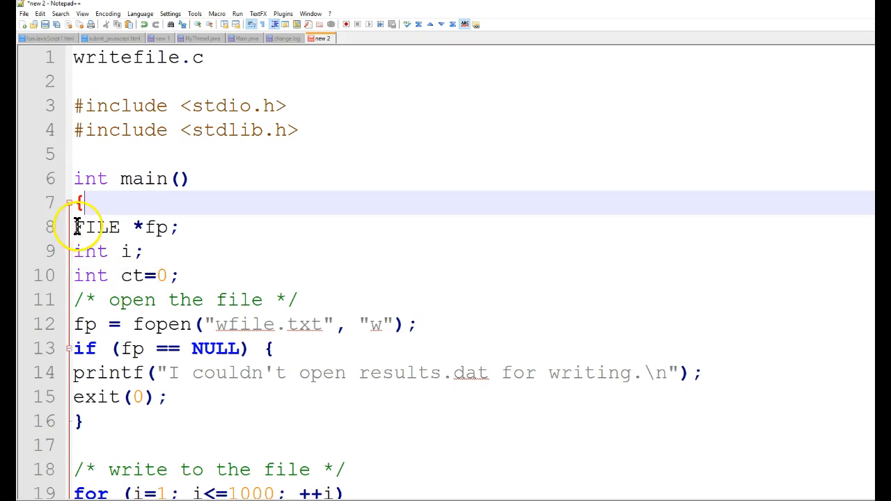
pyautogui.doubleClick(96, 229)
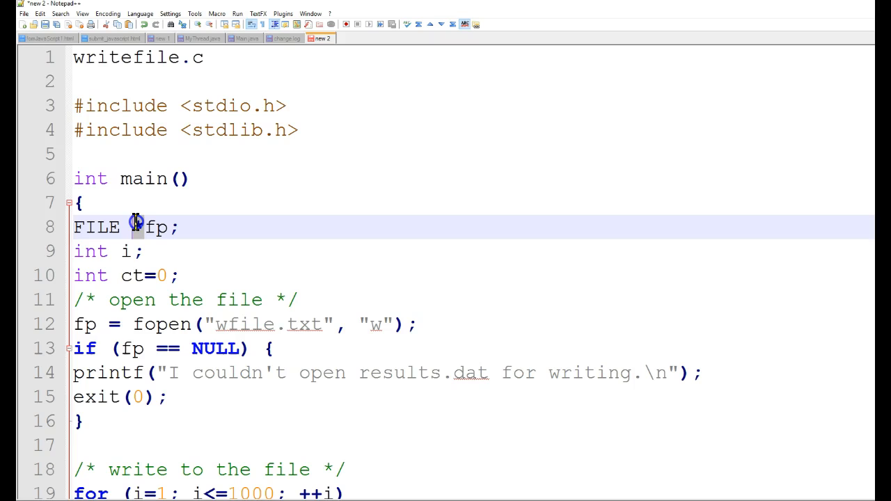
pyautogui.write('*')
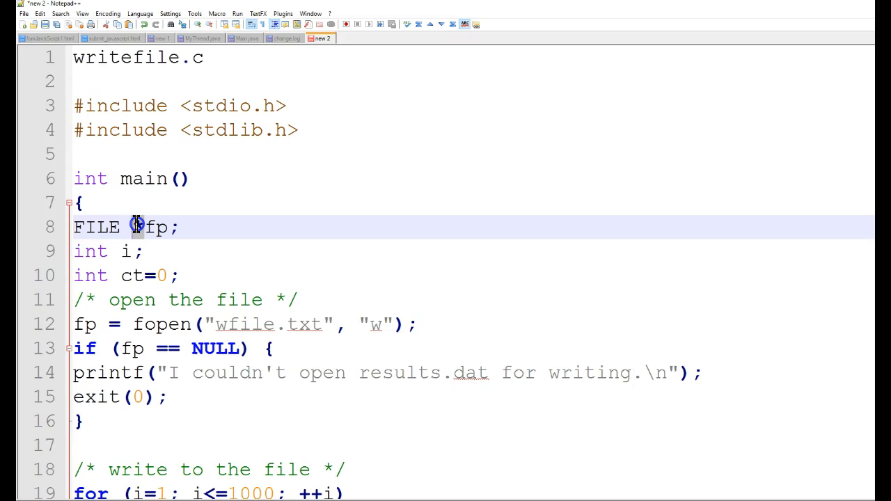
pyautogui.write('*')
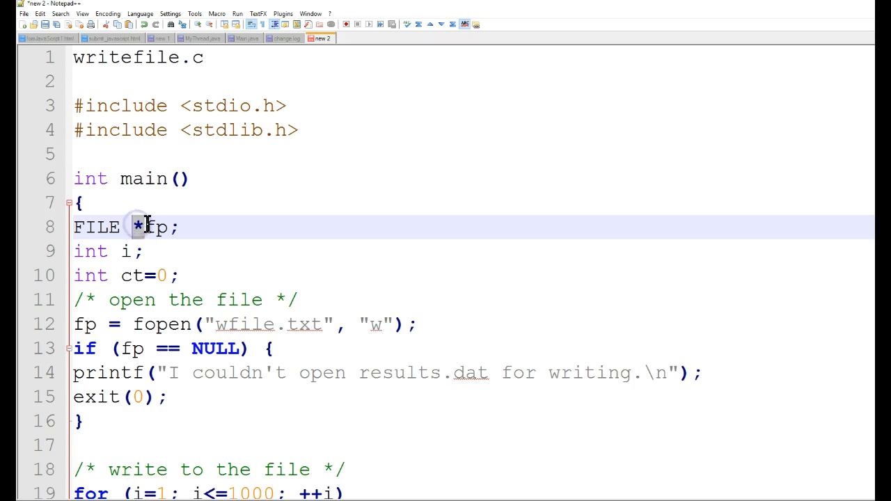
pyautogui.doubleClick(159, 227)
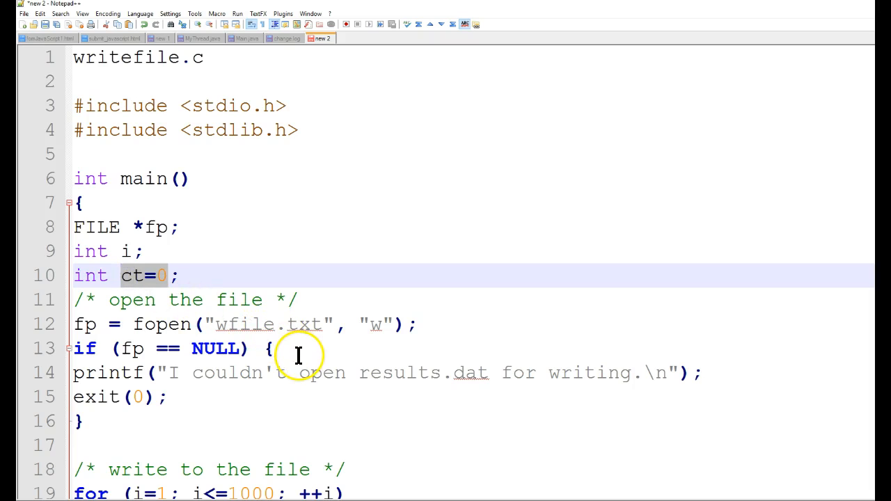
pyautogui.moveTo(271, 361)
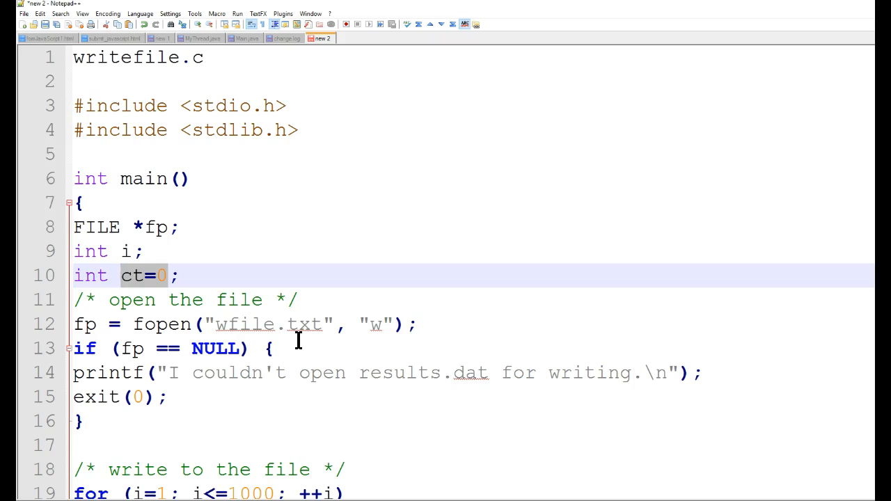
pyautogui.moveTo(156, 332)
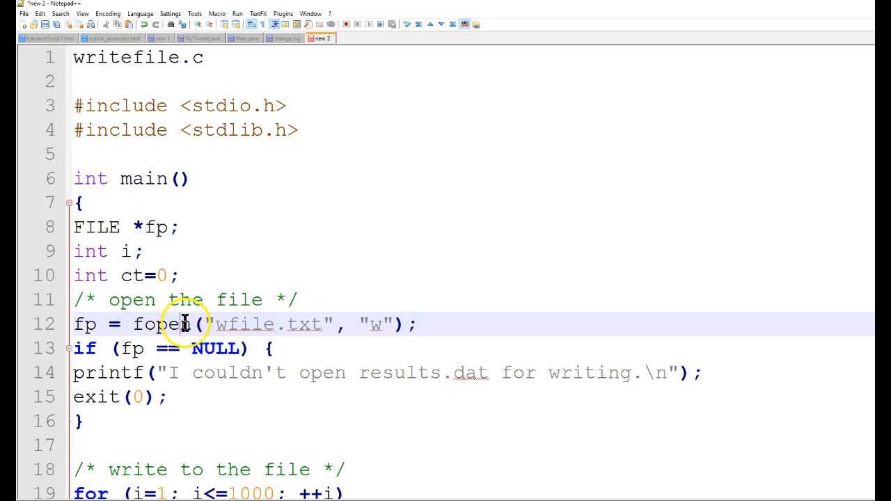
pyautogui.doubleClick(162, 324)
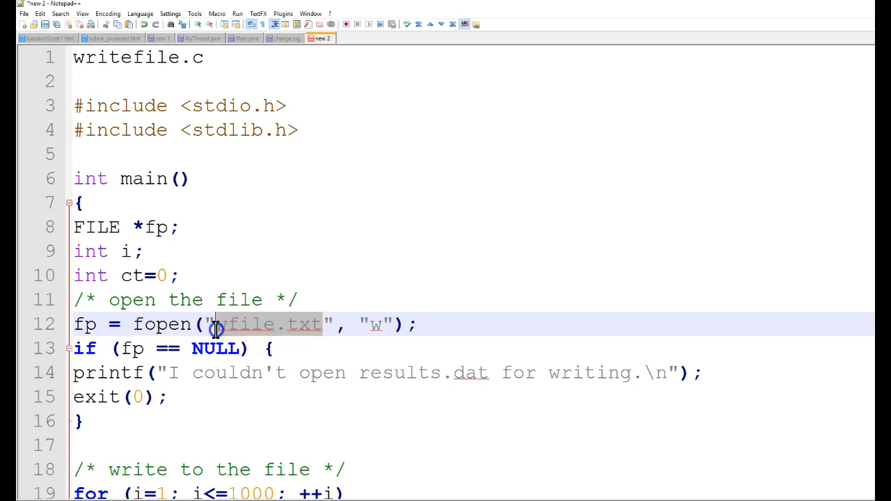
pyautogui.moveTo(313, 309)
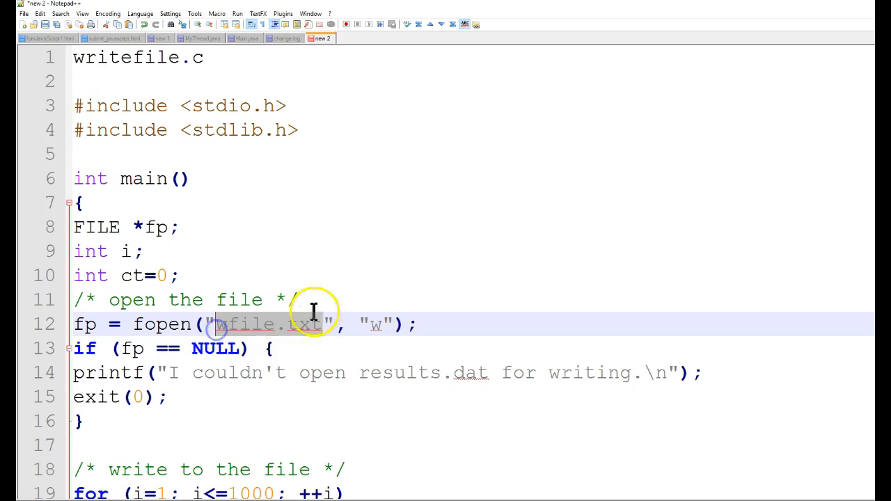
pyautogui.doubleClick(373, 324)
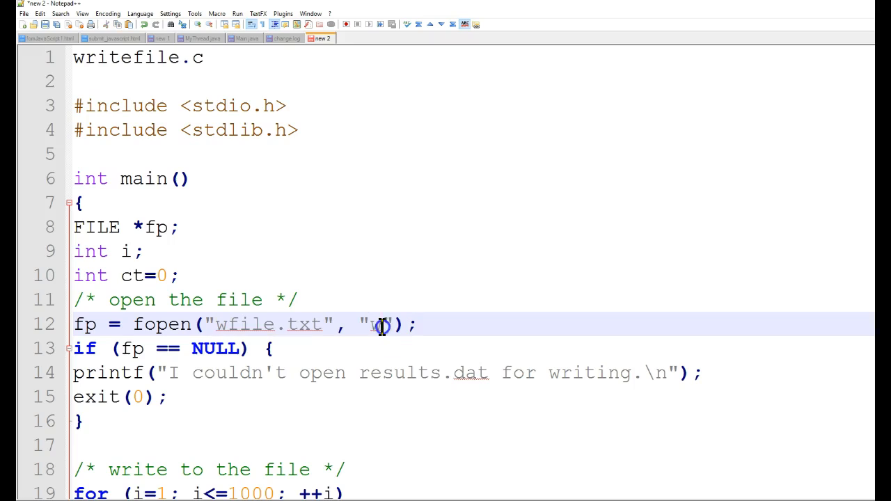
pyautogui.doubleClick(376, 324)
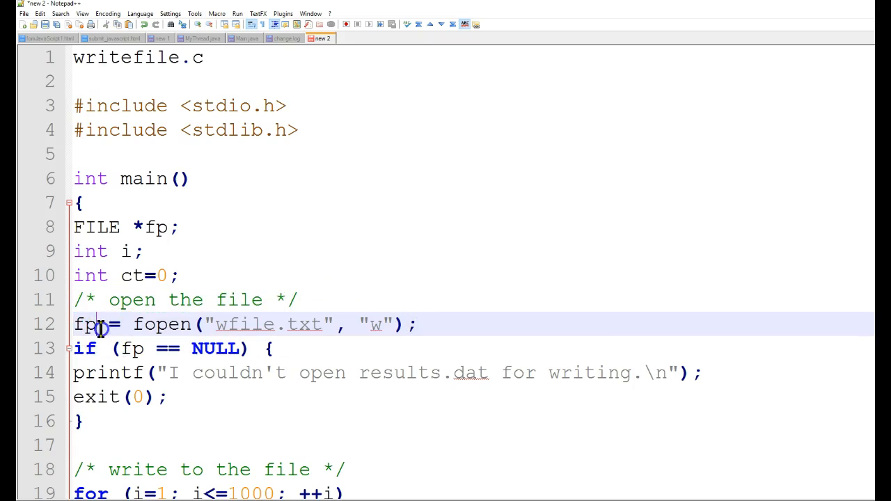
pyautogui.doubleClick(85, 325)
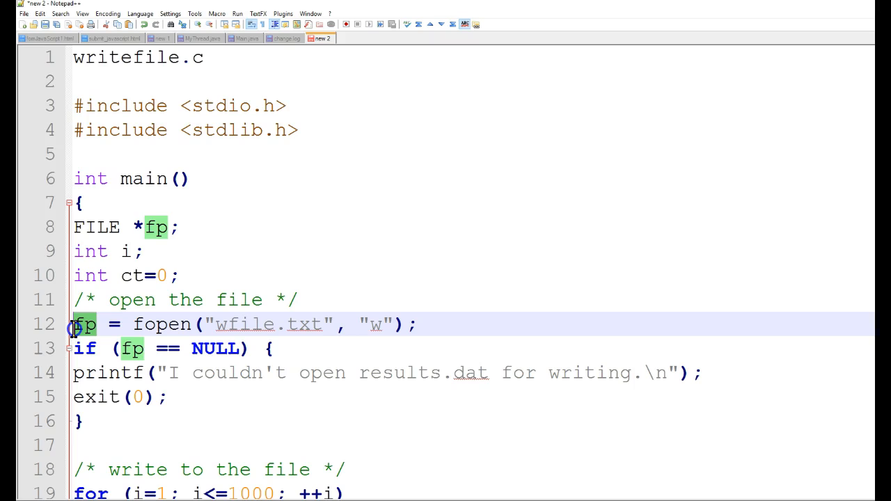
pyautogui.moveTo(119, 273)
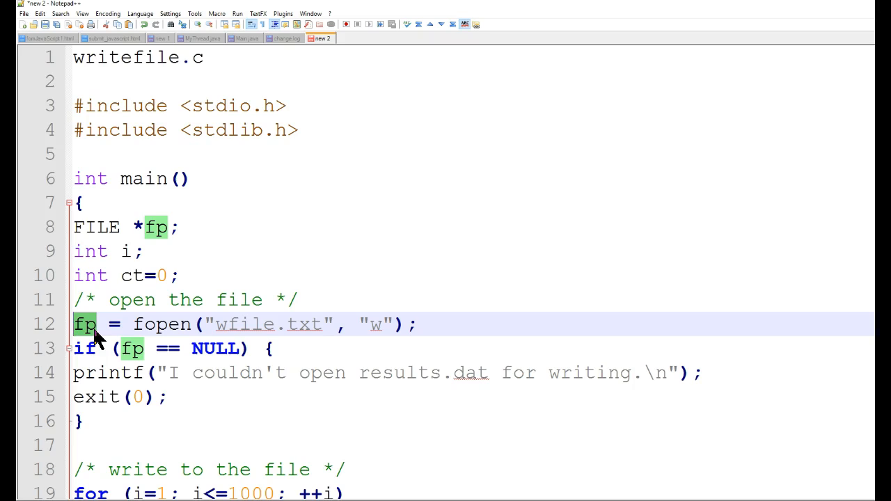
pyautogui.moveTo(242, 326)
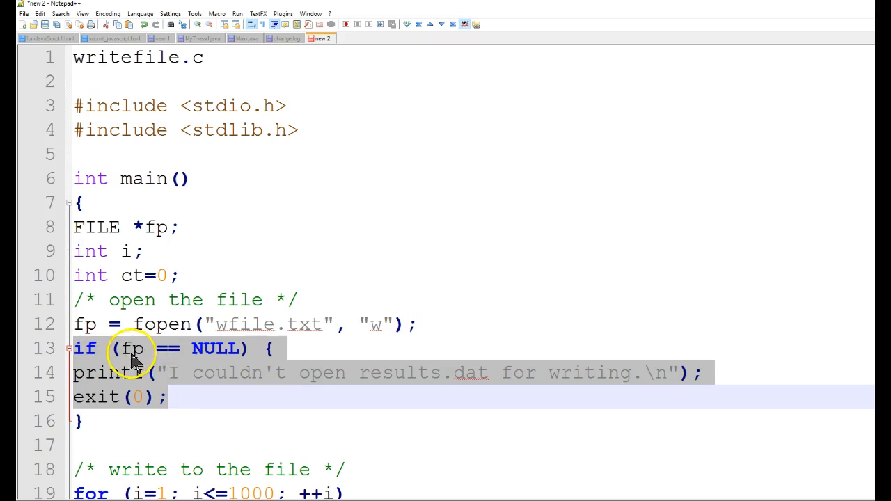
# Replace results.dat in the fopen error printf with the wfile file name.
pyautogui.click(133, 348)
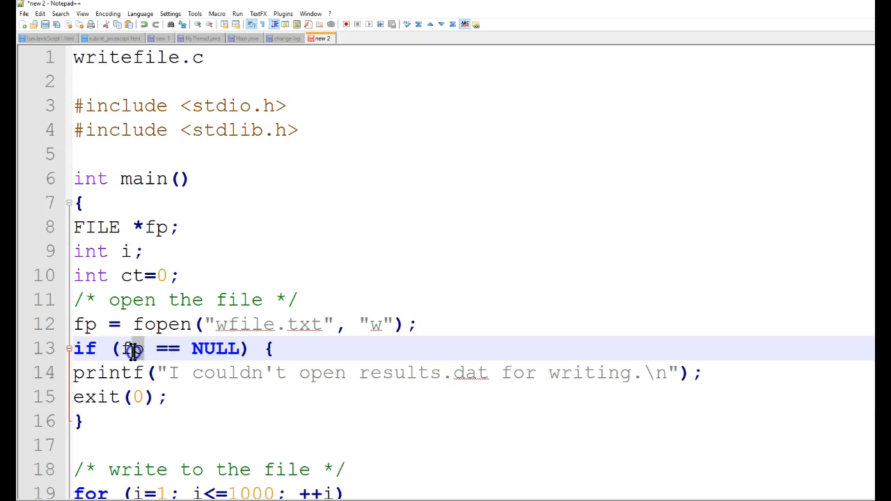
pyautogui.doubleClick(131, 348)
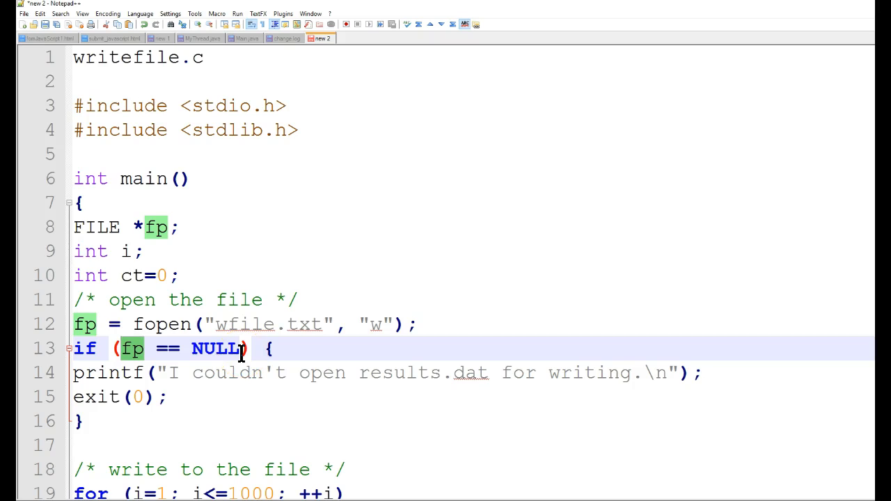
pyautogui.moveTo(111, 387)
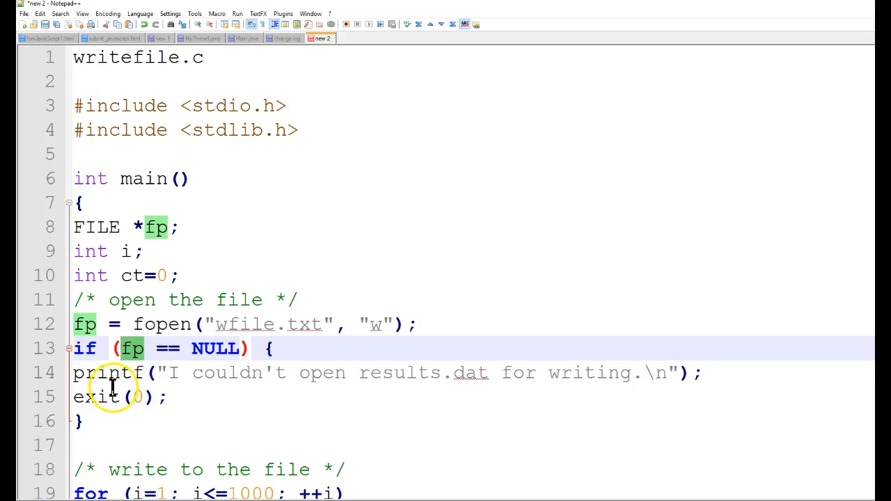
pyautogui.moveTo(449, 388)
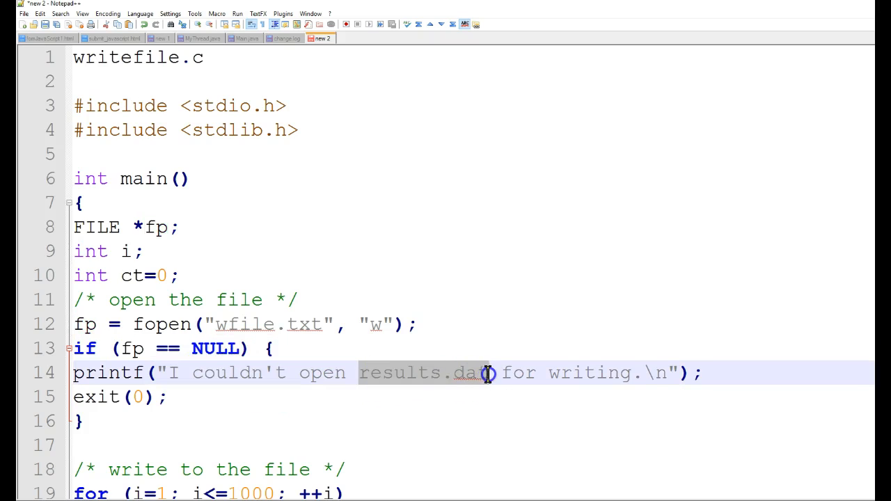
pyautogui.write('wfil')
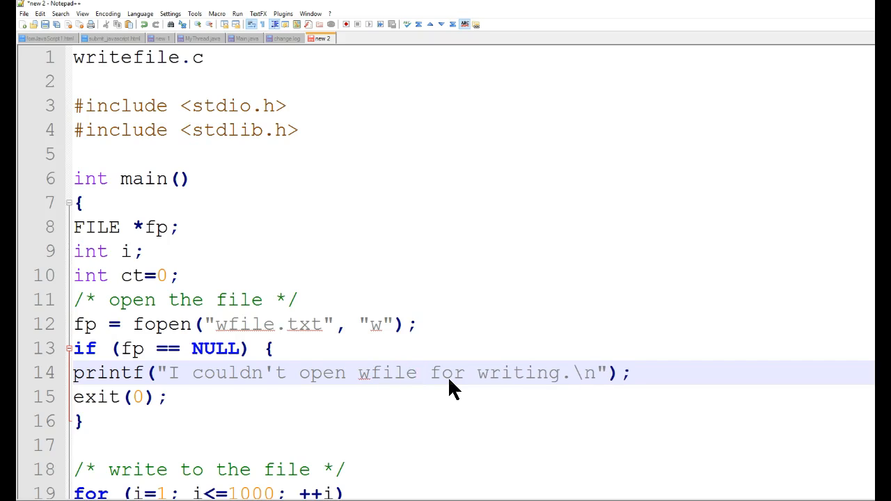
pyautogui.write('.tex')
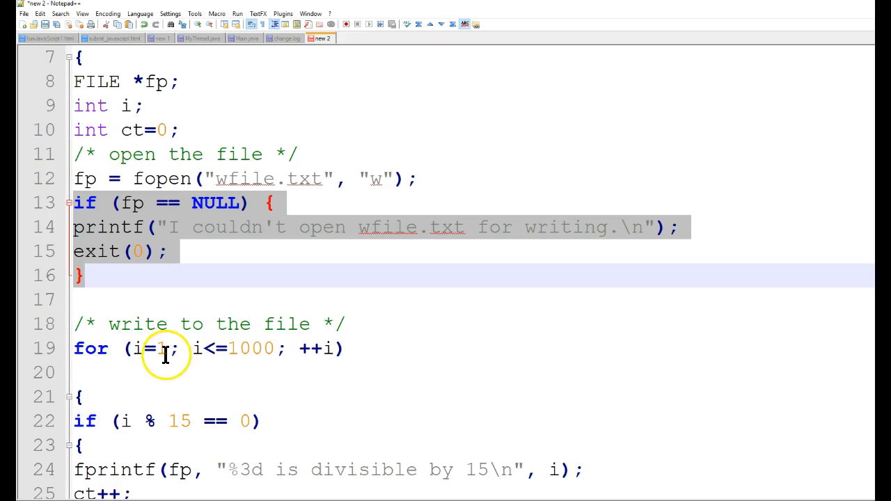
pyautogui.moveTo(202, 362)
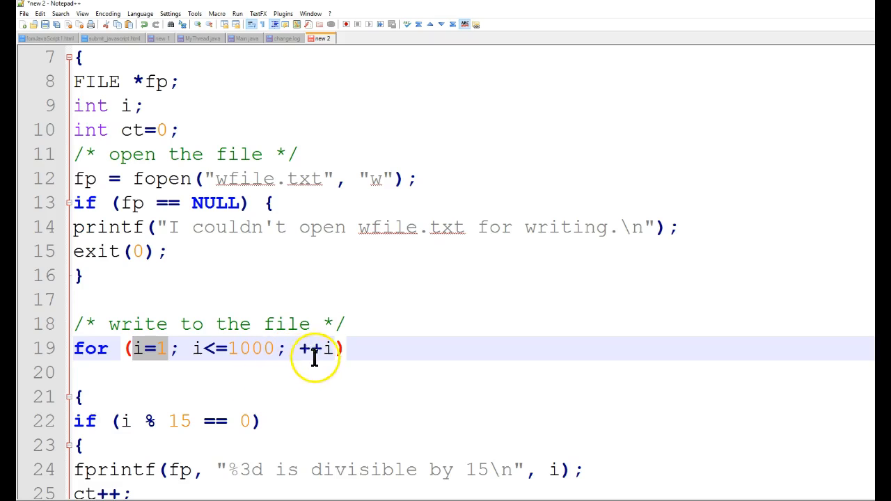
pyautogui.moveTo(334, 363)
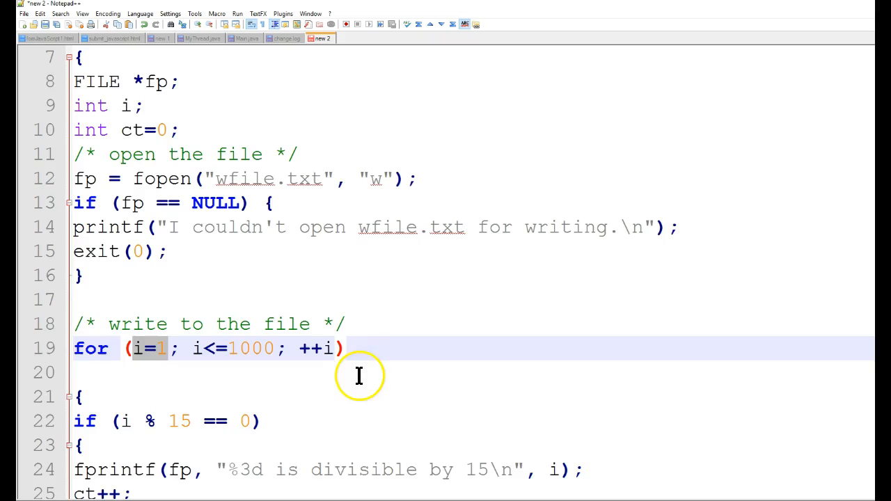
pyautogui.scroll(-3)
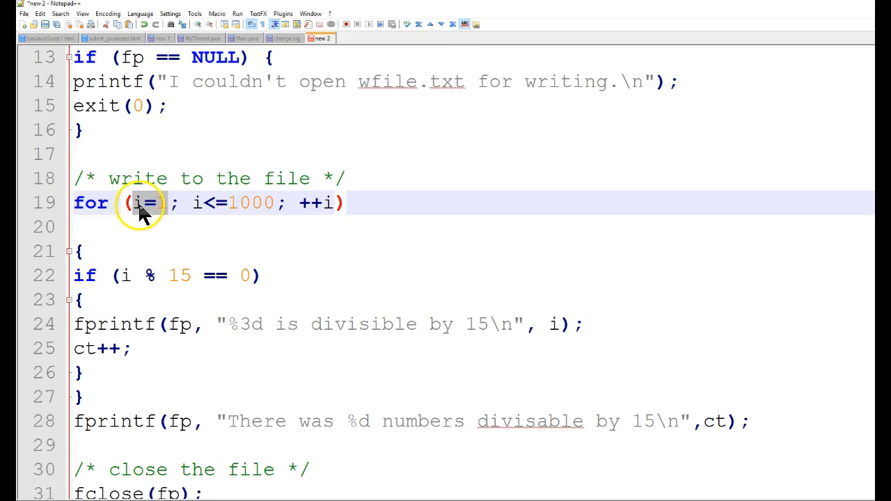
pyautogui.write('1')
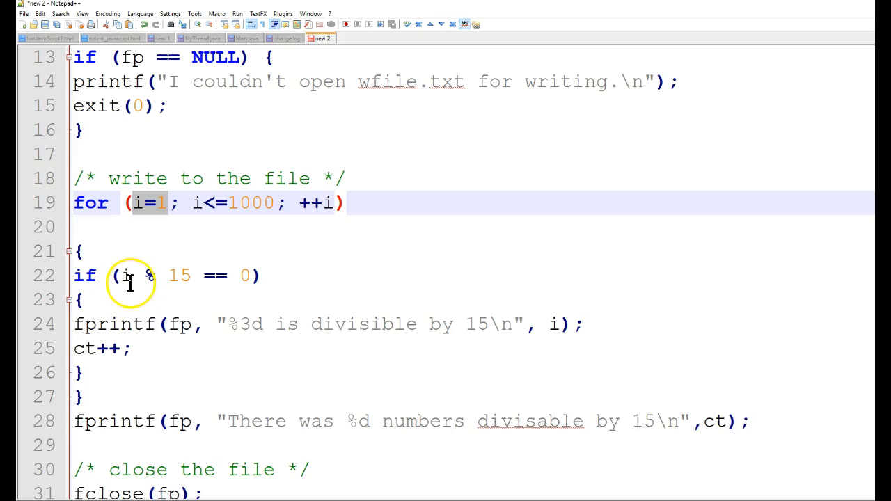
pyautogui.moveTo(179, 281)
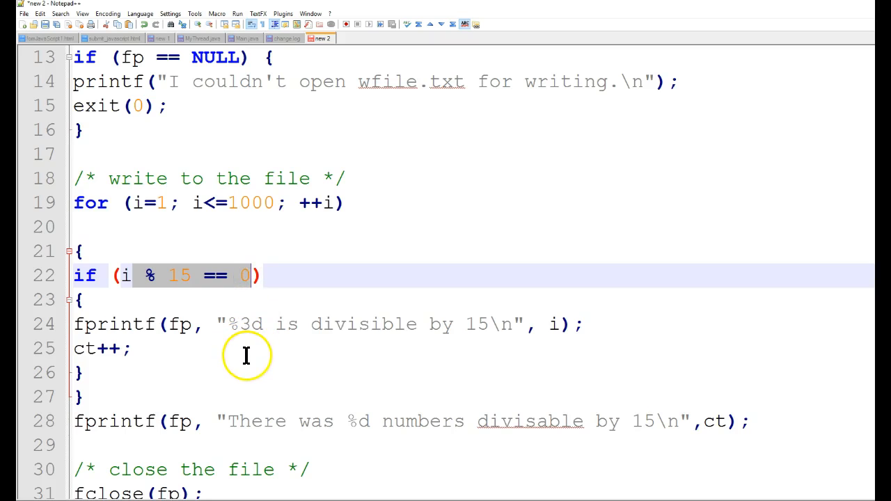
pyautogui.moveTo(245, 356)
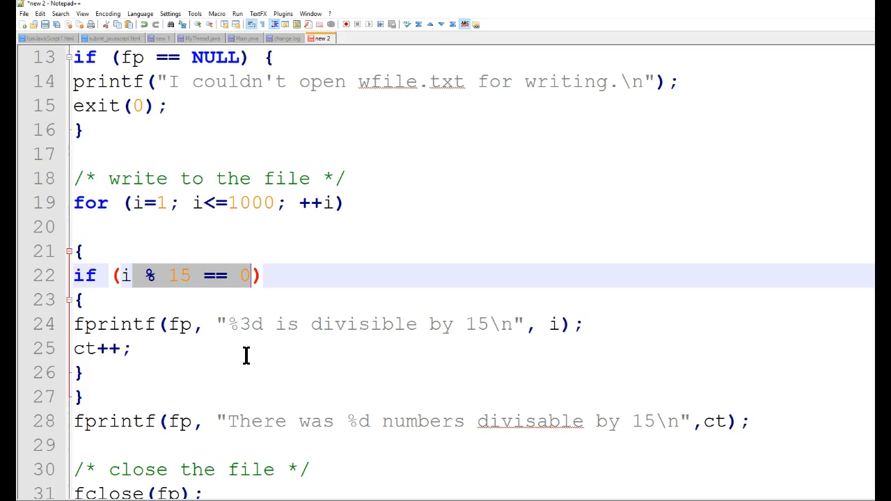
pyautogui.moveTo(83, 323)
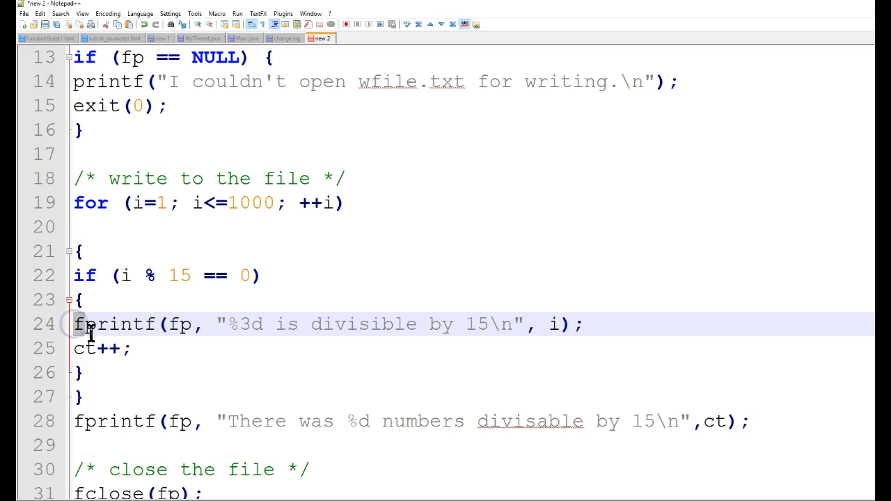
# Change the number format in the divisible-by-15 fprintf from %3d to %5d.
pyautogui.doubleClick(114, 325)
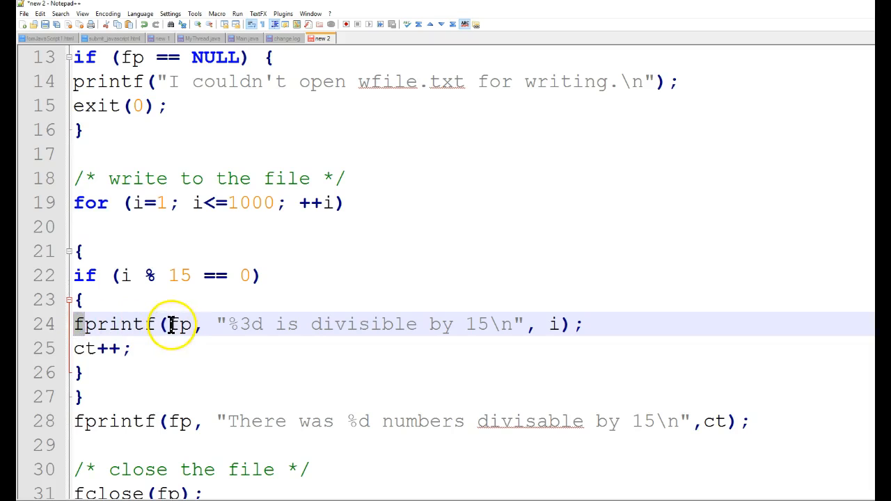
pyautogui.doubleClick(179, 324)
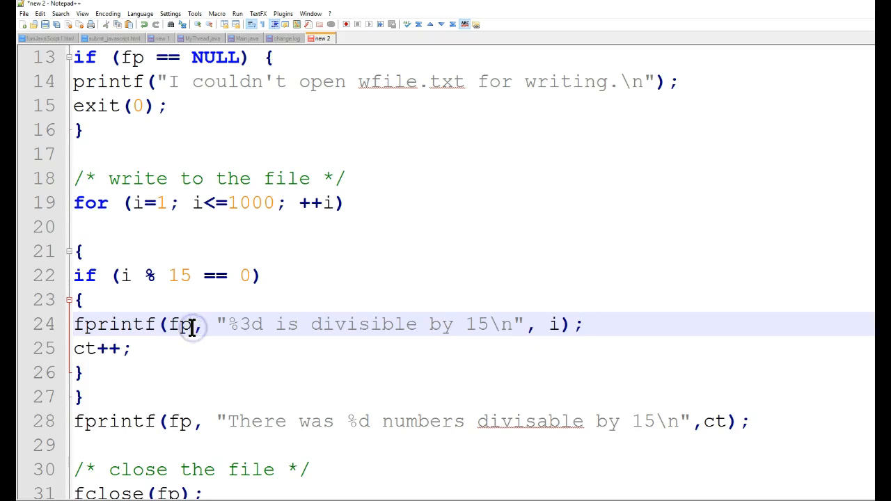
pyautogui.doubleClick(180, 323)
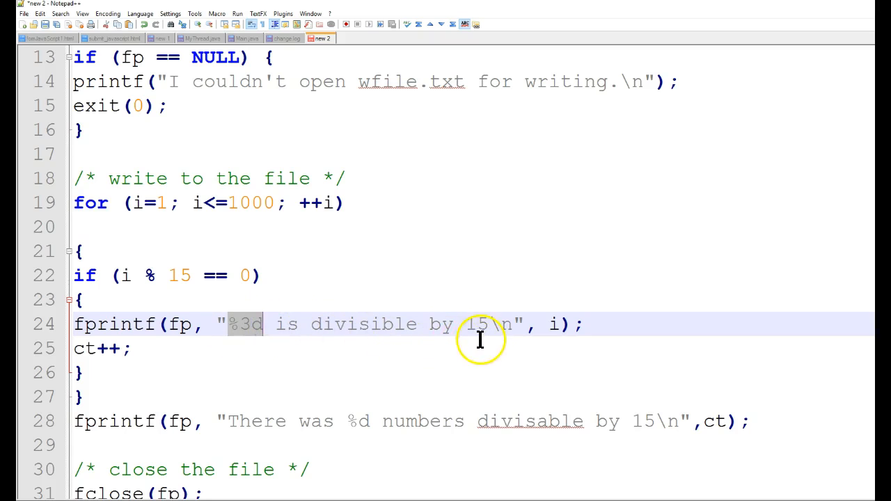
pyautogui.moveTo(237, 341)
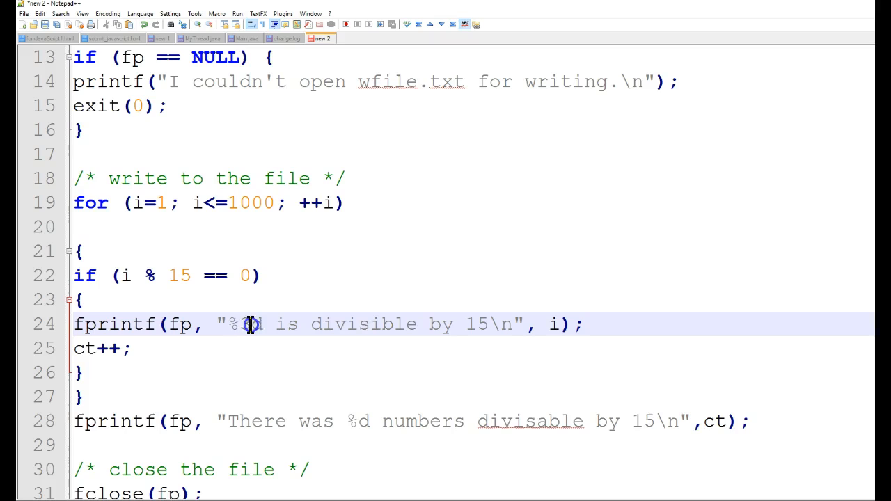
pyautogui.doubleClick(249, 325)
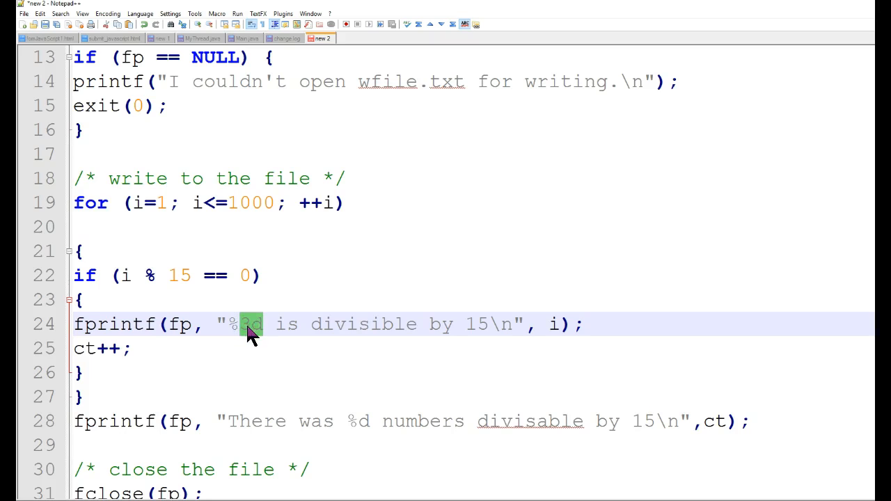
pyautogui.write('3')
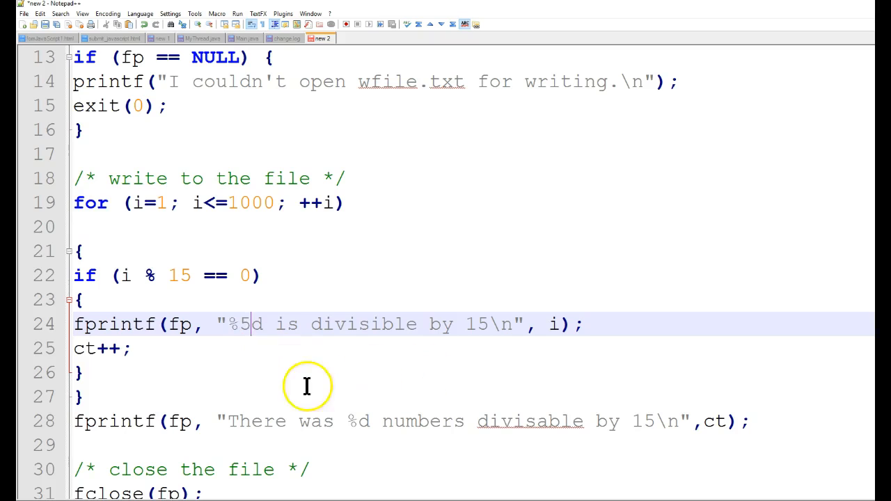
pyautogui.moveTo(78, 351)
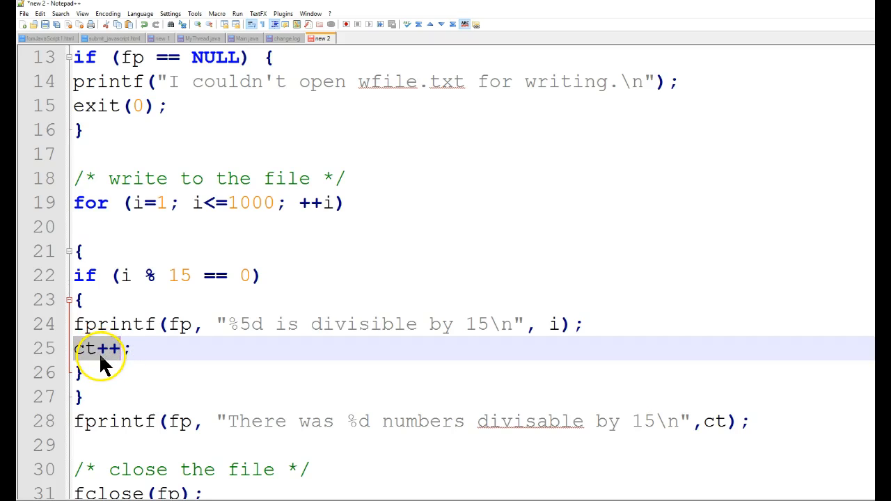
pyautogui.moveTo(139, 187)
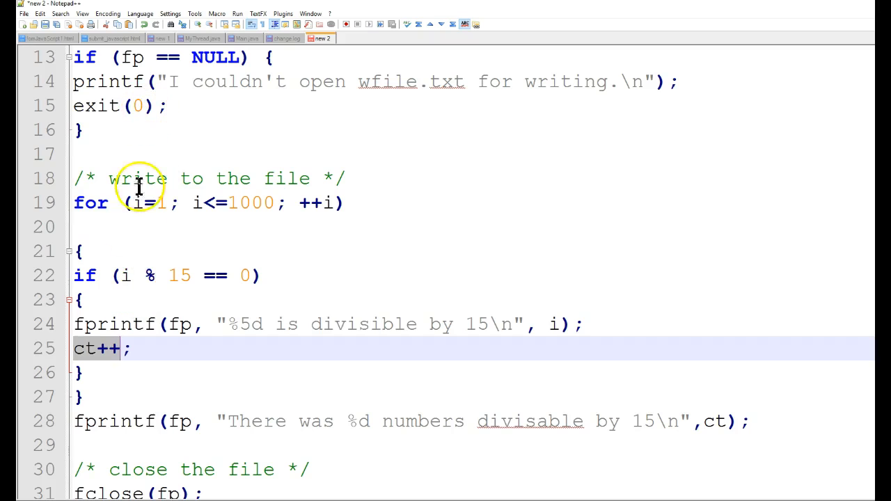
pyautogui.moveTo(81, 384)
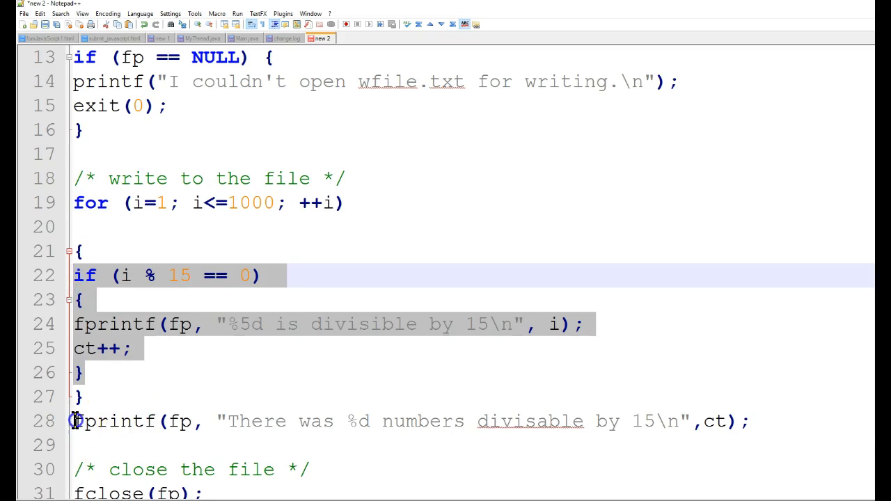
pyautogui.click(527, 420)
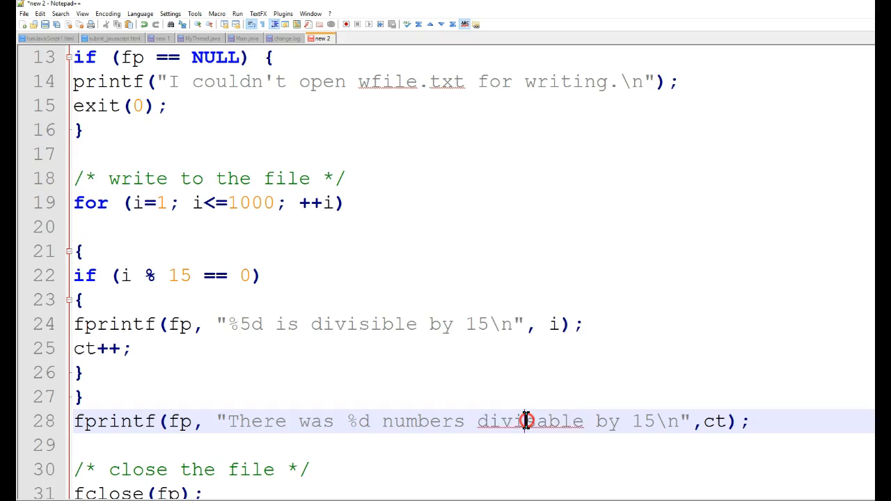
# Correct divisable to divisible via the spell-check suggestion in the count message.
pyautogui.rightClick(529, 421)
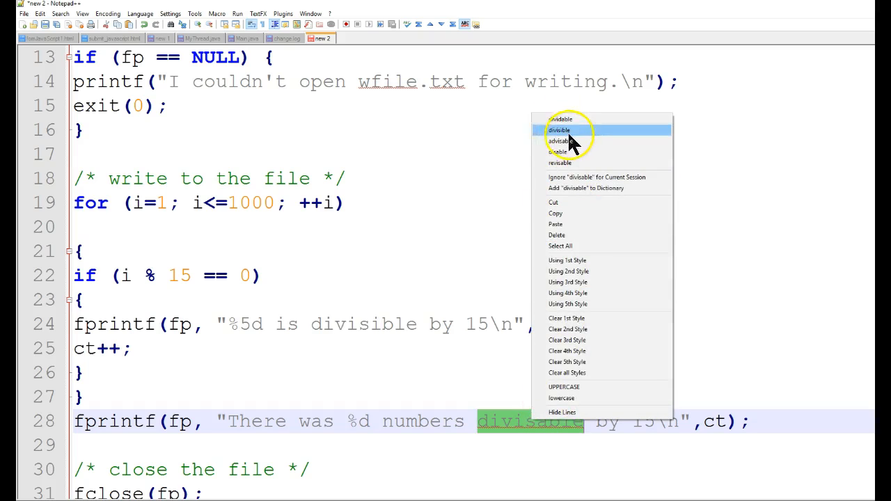
pyautogui.click(560, 131)
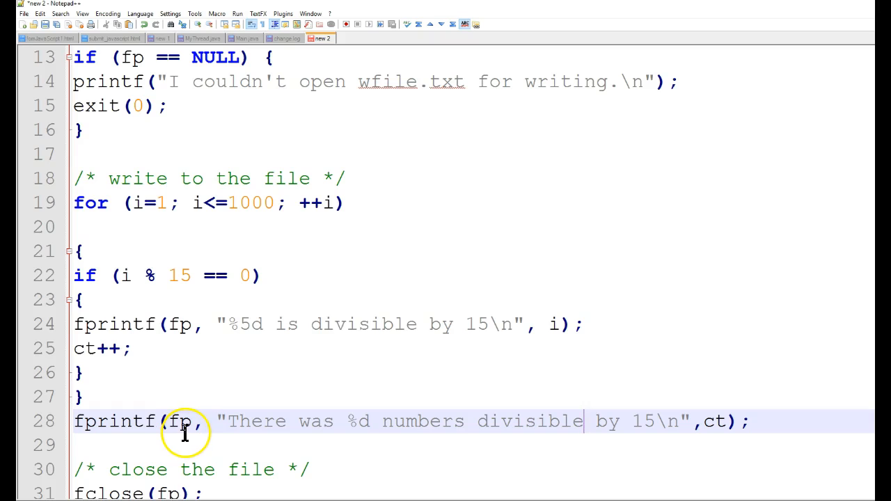
pyautogui.moveTo(198, 336)
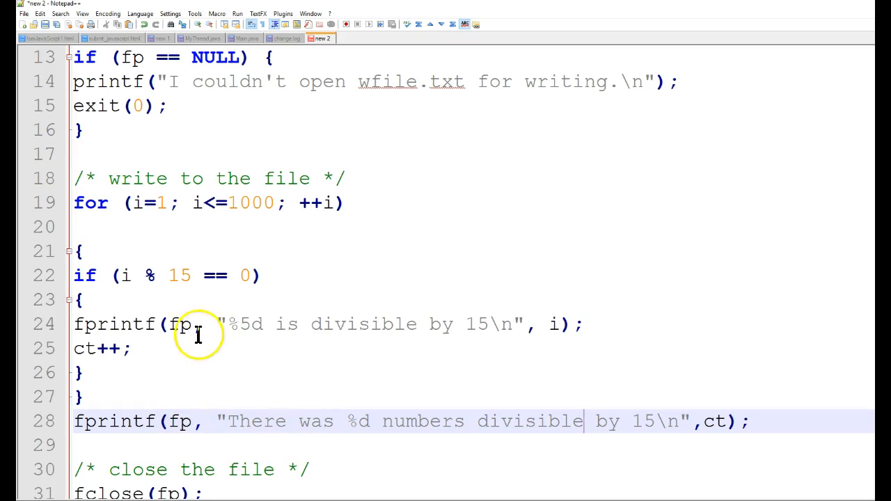
pyautogui.click(77, 349)
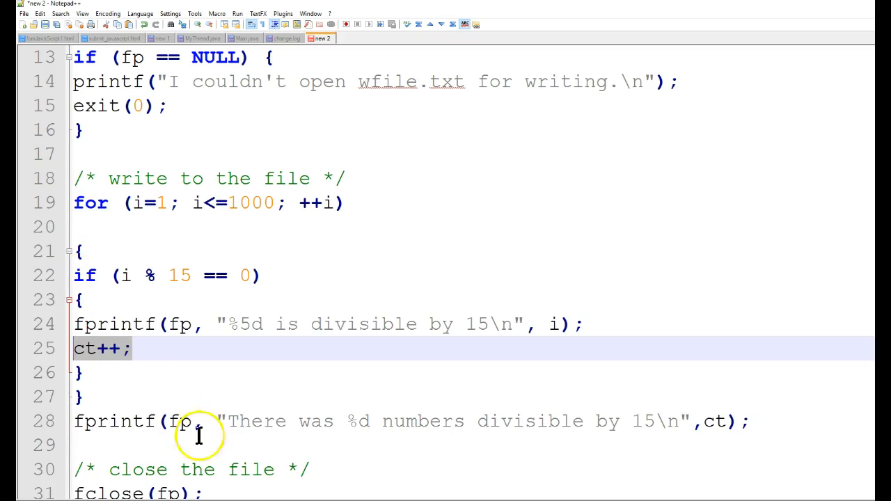
pyautogui.moveTo(351, 435)
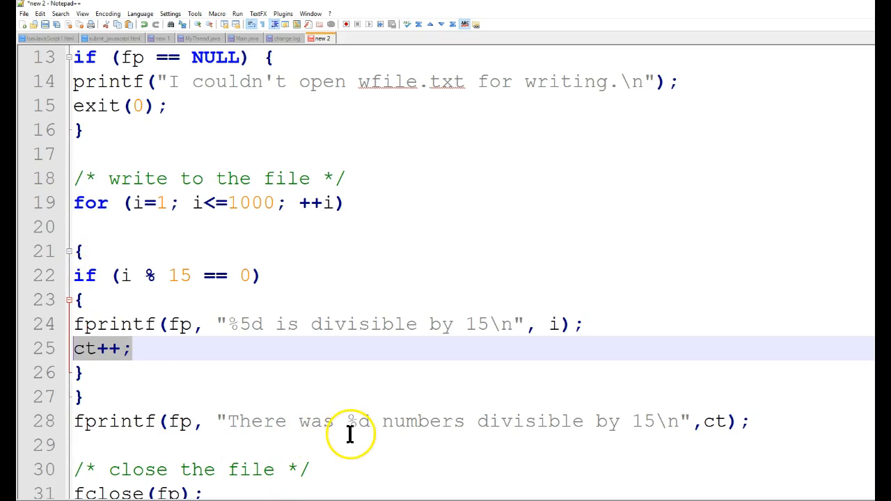
pyautogui.moveTo(365, 443)
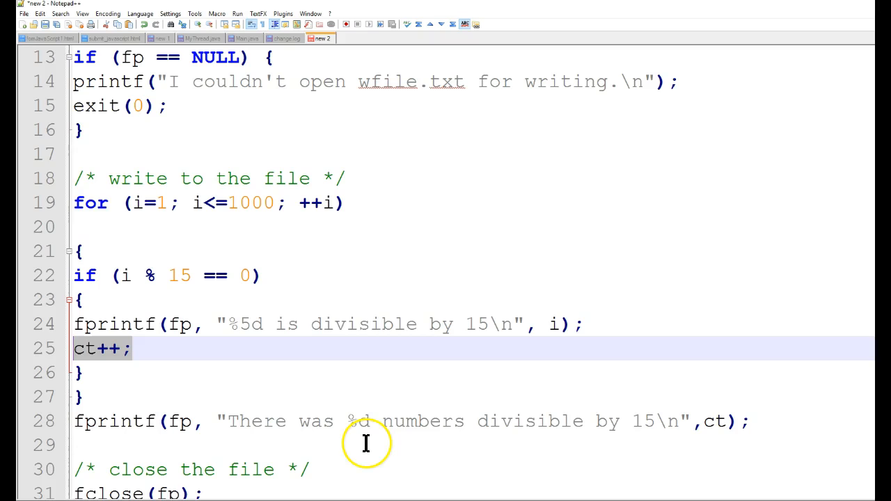
pyautogui.moveTo(524, 437)
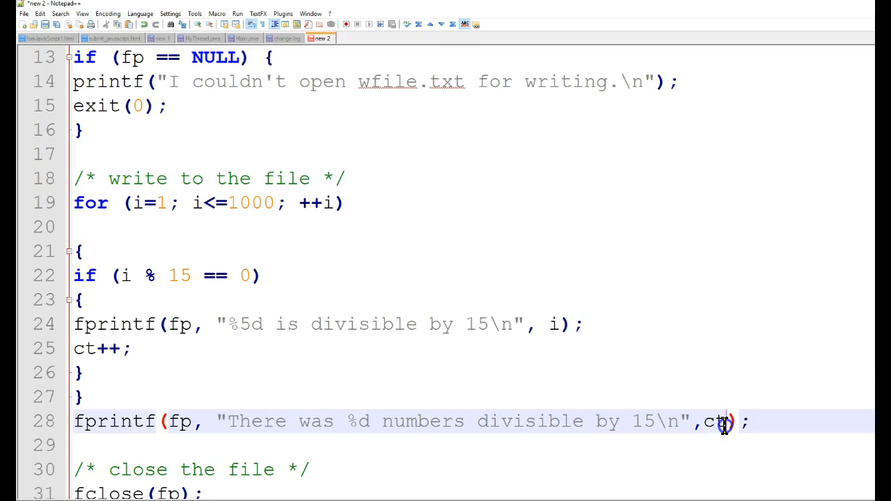
pyautogui.doubleClick(713, 421)
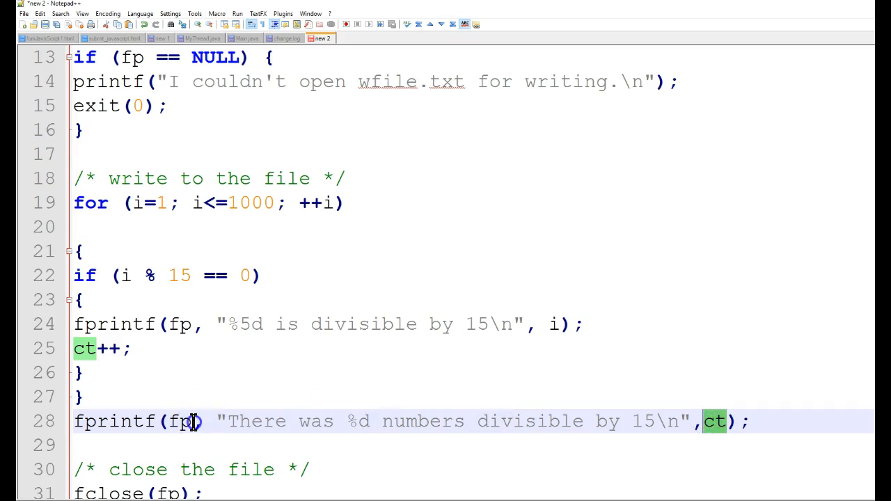
pyautogui.click(179, 421)
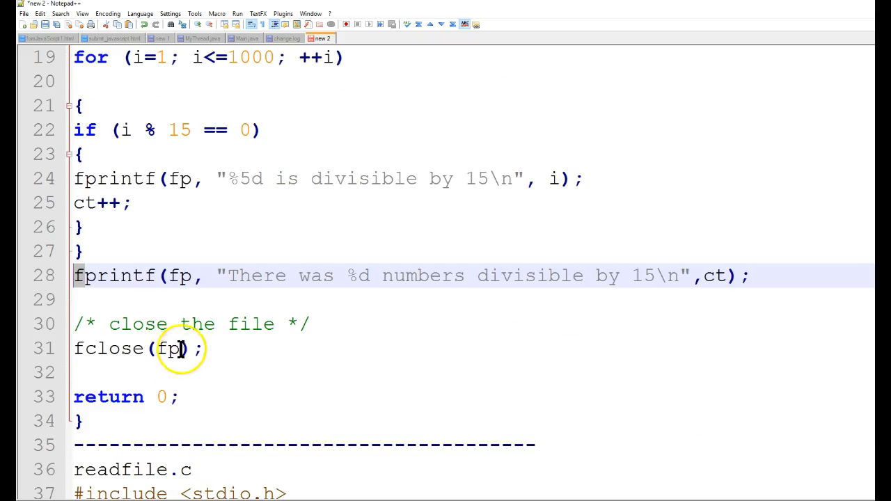
pyautogui.moveTo(220, 340)
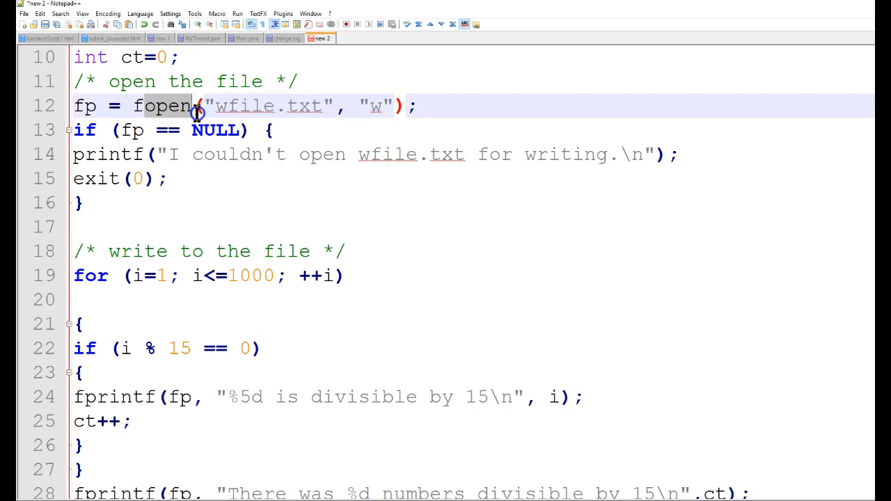
pyautogui.scroll(-3)
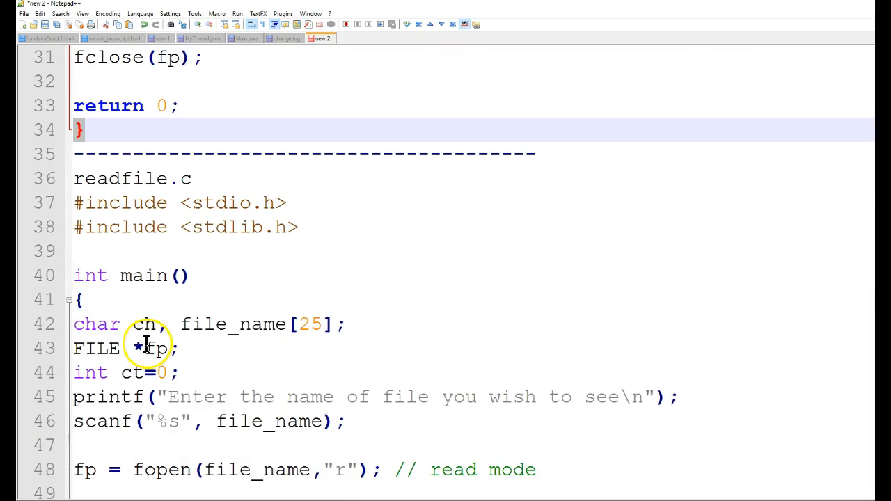
pyautogui.moveTo(188, 323)
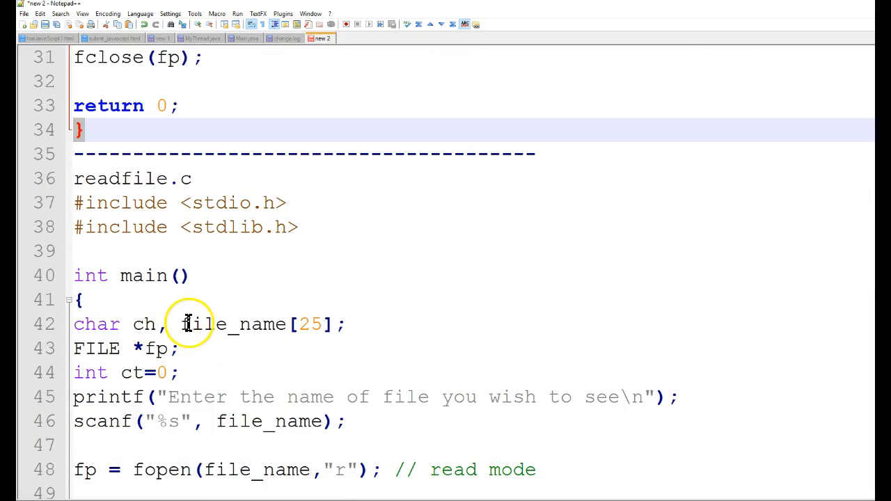
pyautogui.moveTo(117, 209)
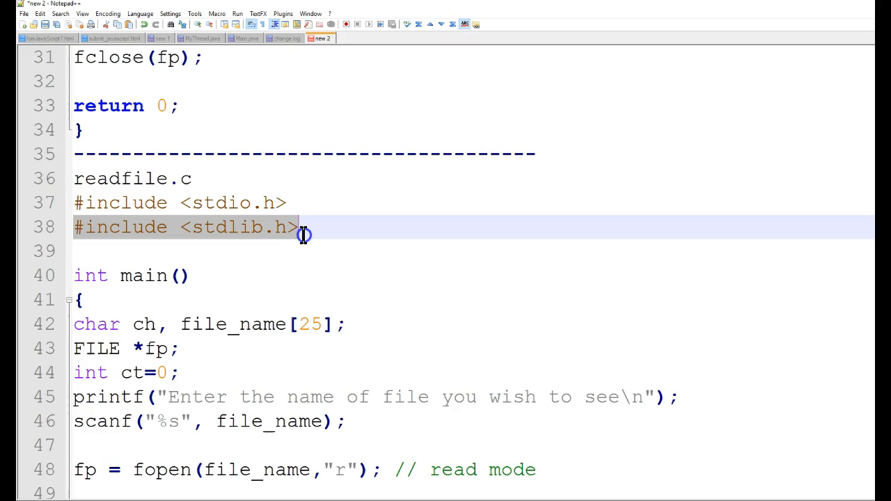
pyautogui.moveTo(318, 222)
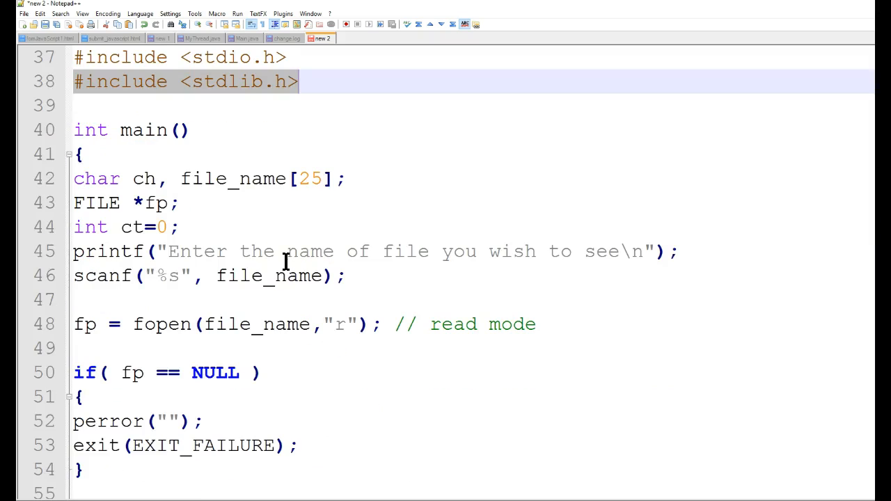
pyautogui.moveTo(137, 131)
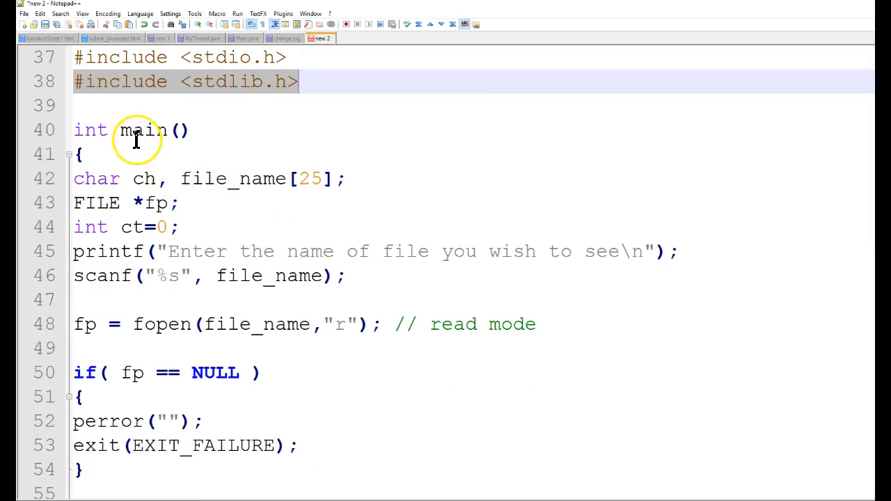
pyautogui.click(152, 179)
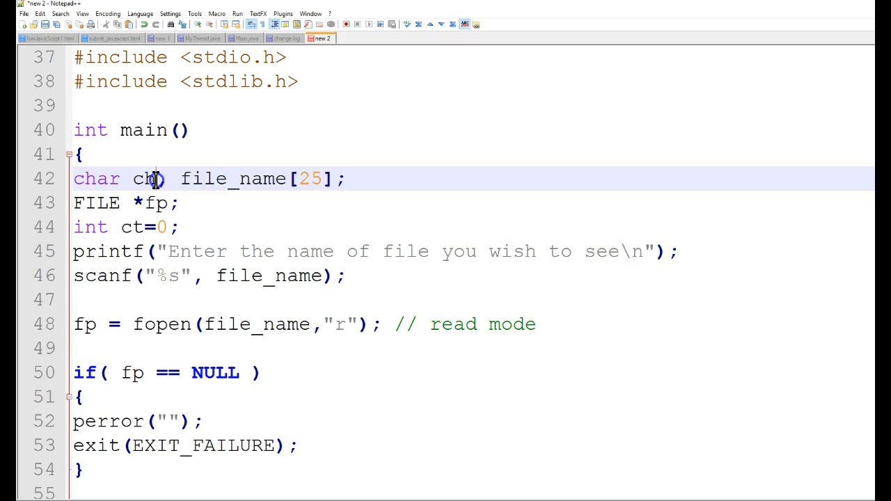
pyautogui.doubleClick(142, 179)
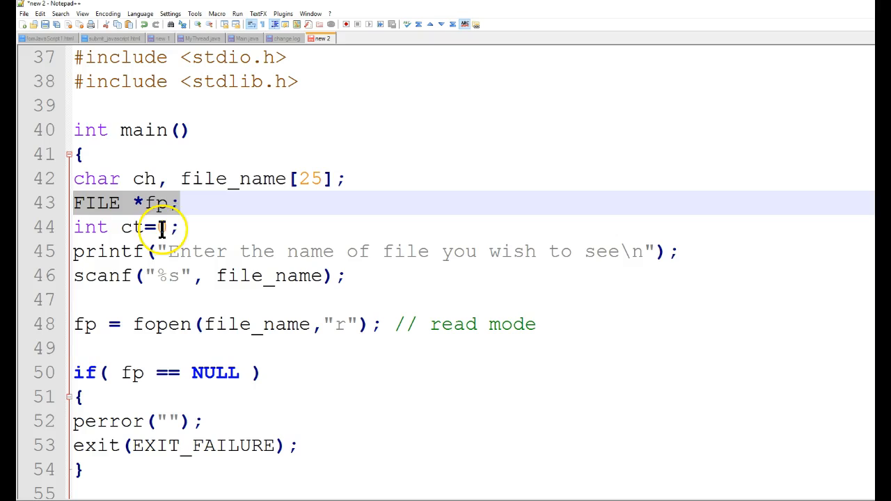
pyautogui.write('0')
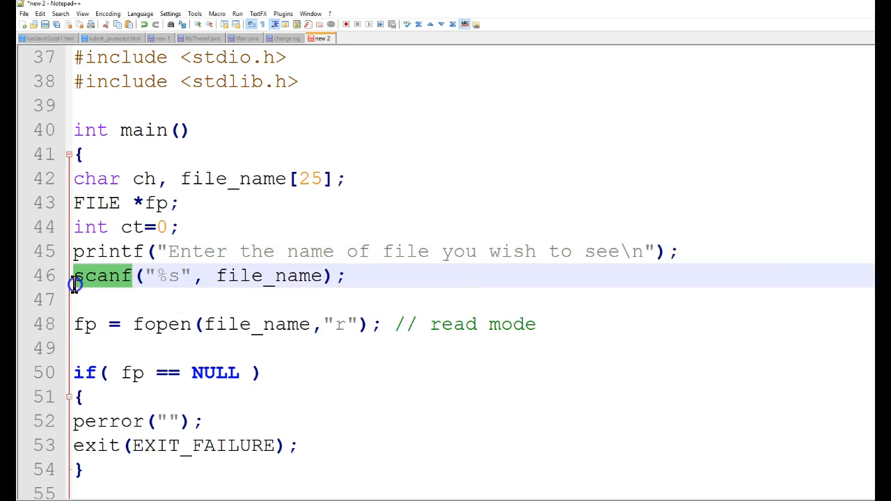
pyautogui.click(223, 275)
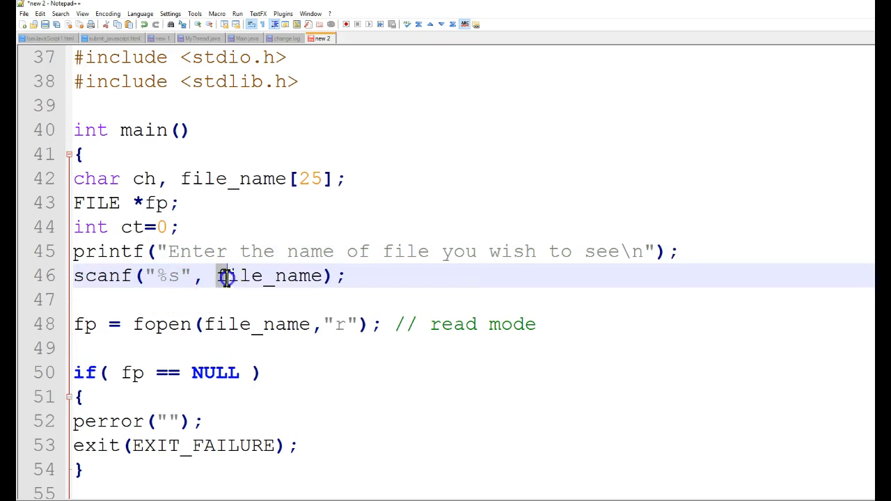
pyautogui.doubleClick(267, 276)
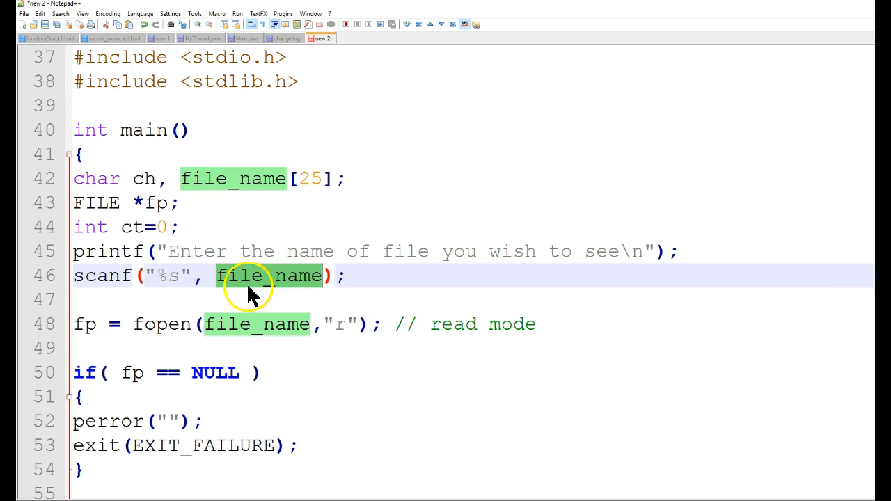
pyautogui.moveTo(281, 289)
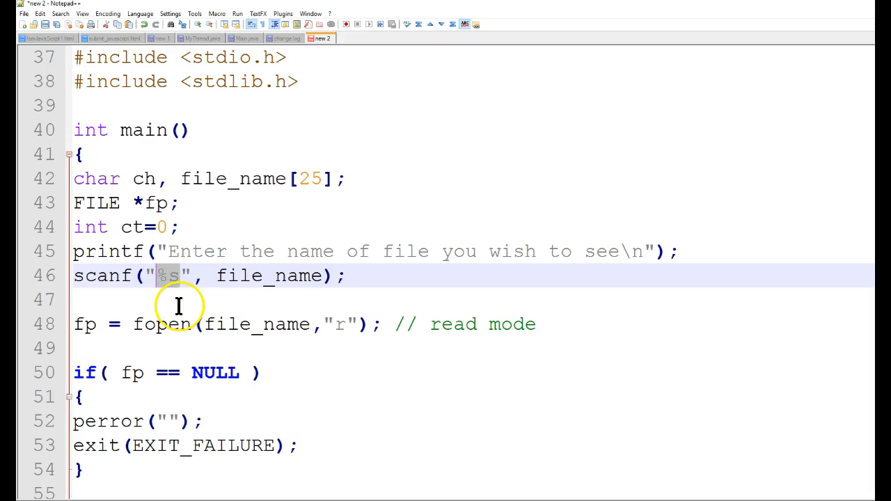
pyautogui.moveTo(272, 292)
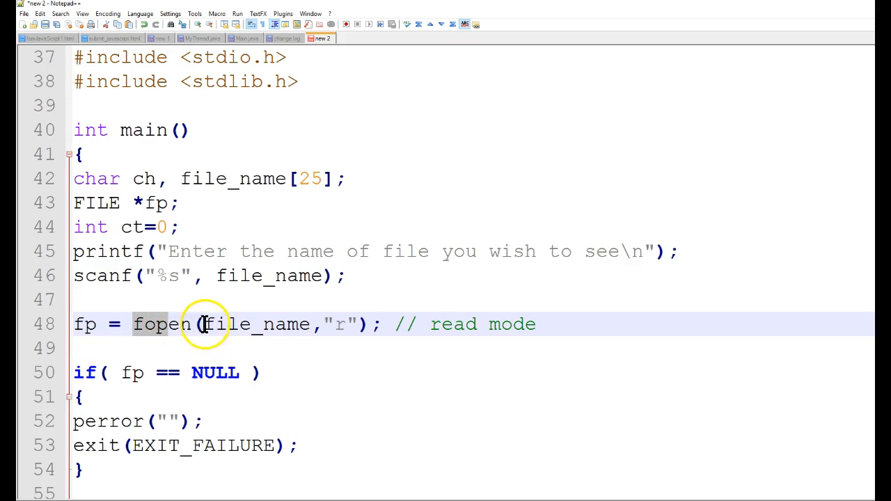
pyautogui.doubleClick(258, 324)
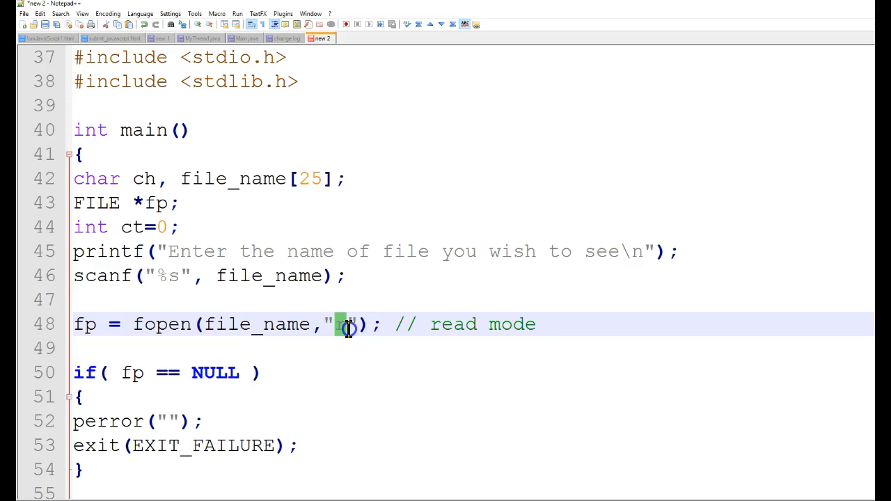
pyautogui.moveTo(87, 324)
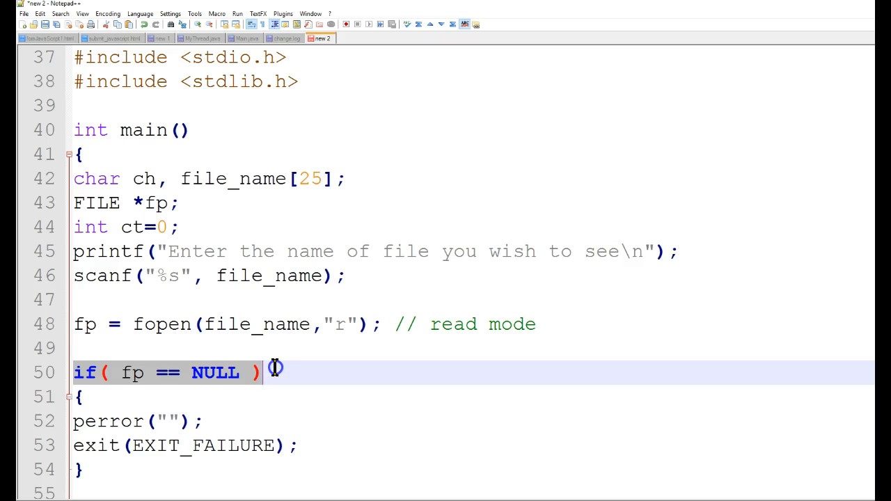
pyautogui.moveTo(142, 387)
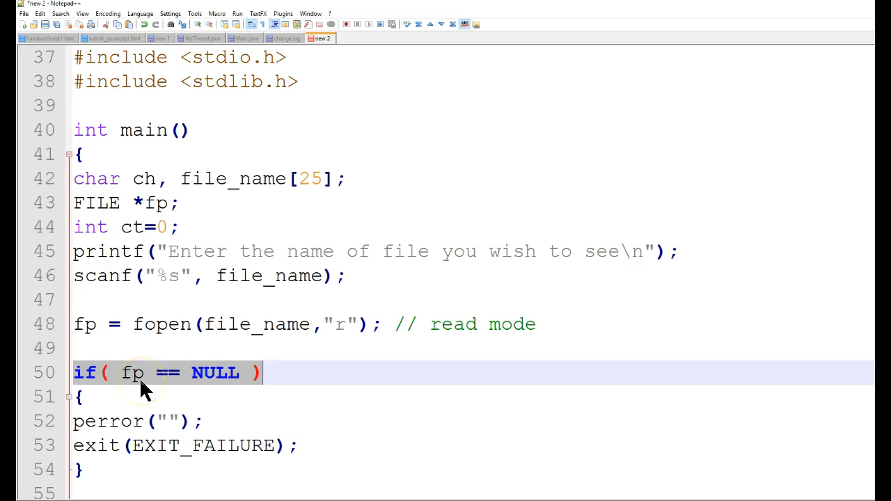
pyautogui.moveTo(234, 381)
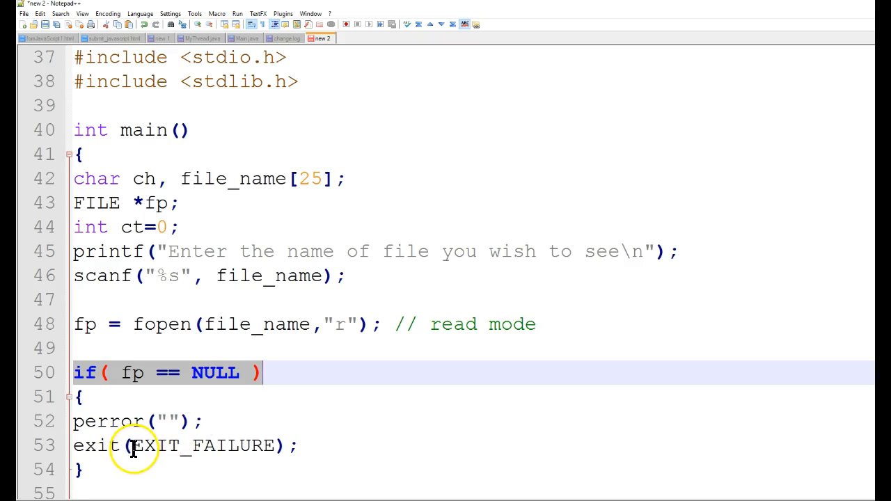
pyautogui.doubleClick(202, 446)
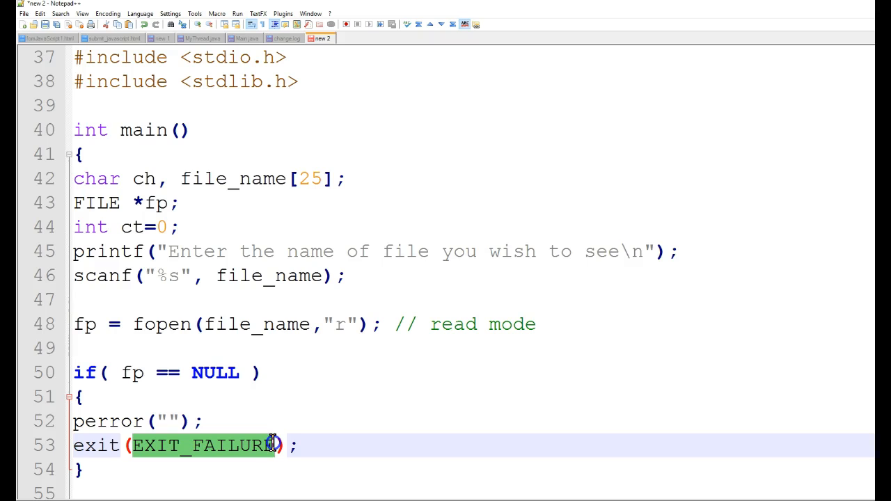
pyautogui.scroll(-3)
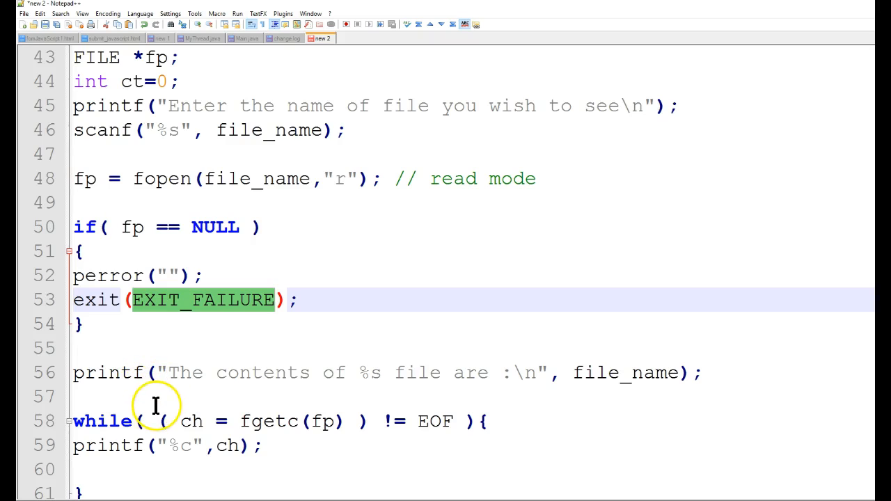
pyautogui.moveTo(276, 376)
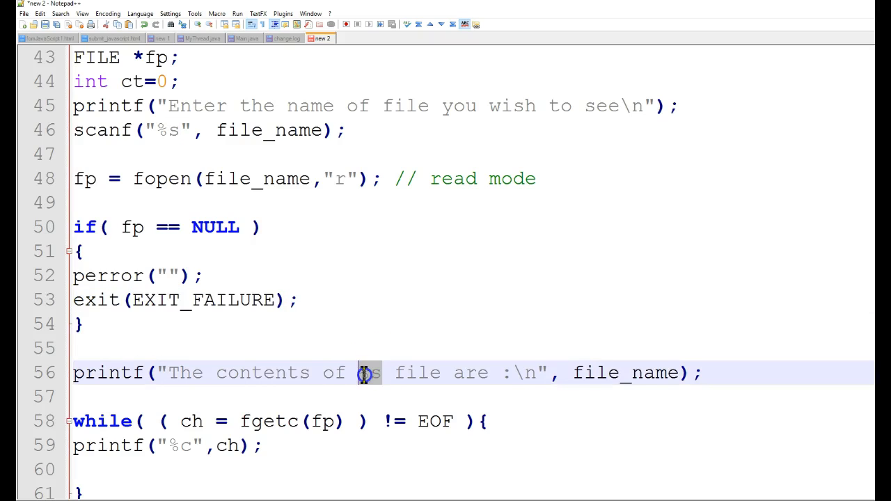
pyautogui.doubleClick(369, 373)
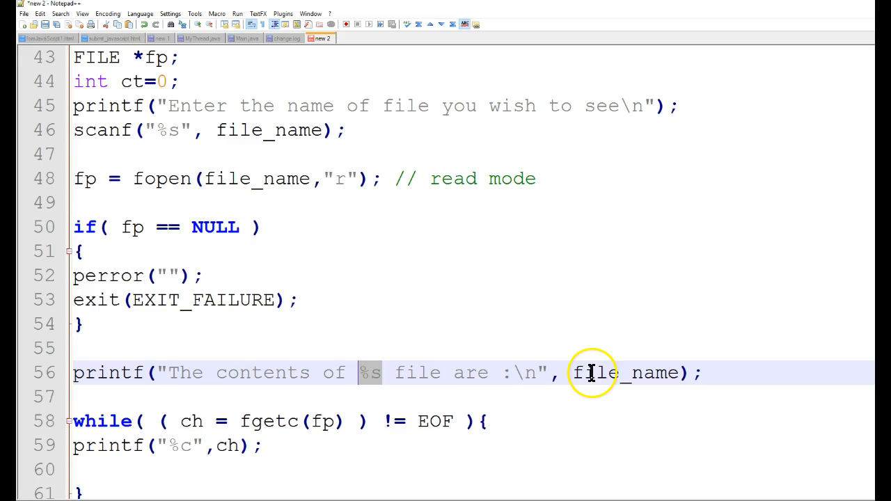
pyautogui.scroll(-3)
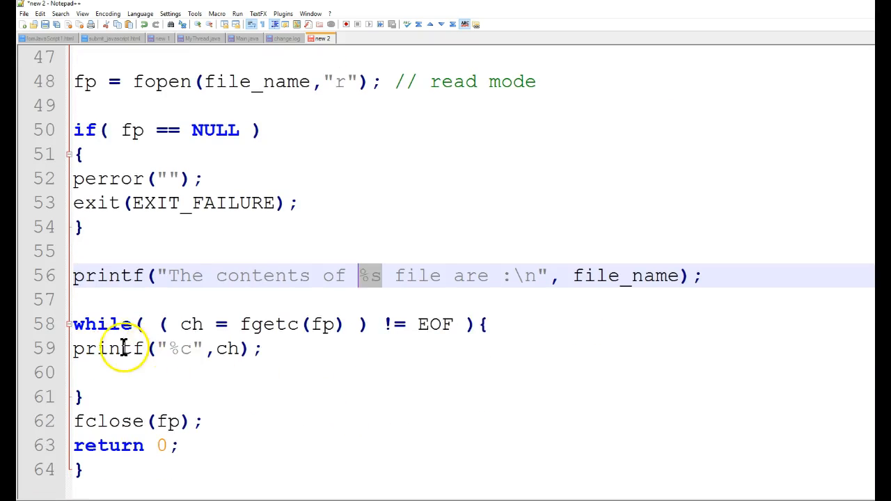
pyautogui.moveTo(228, 368)
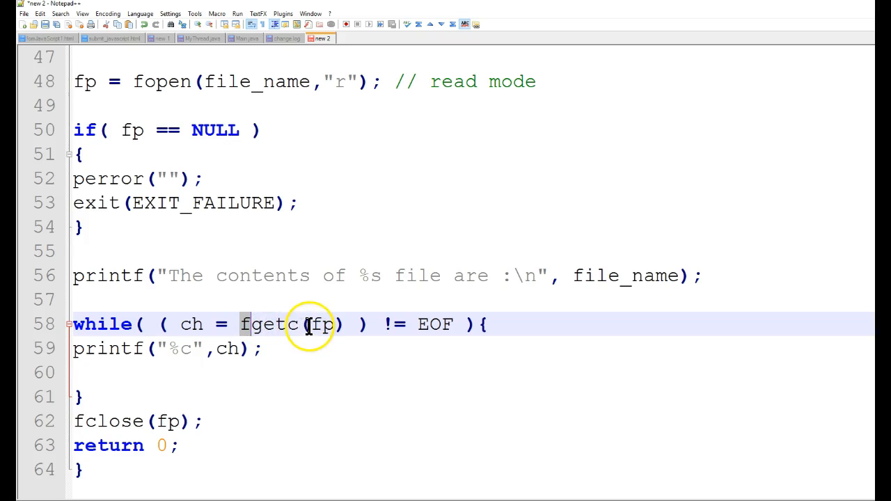
pyautogui.click(331, 325)
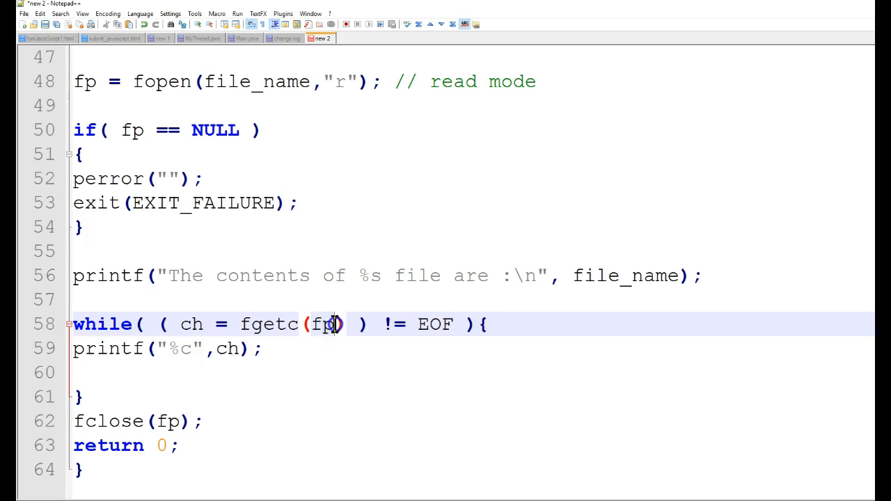
pyautogui.doubleClick(323, 325)
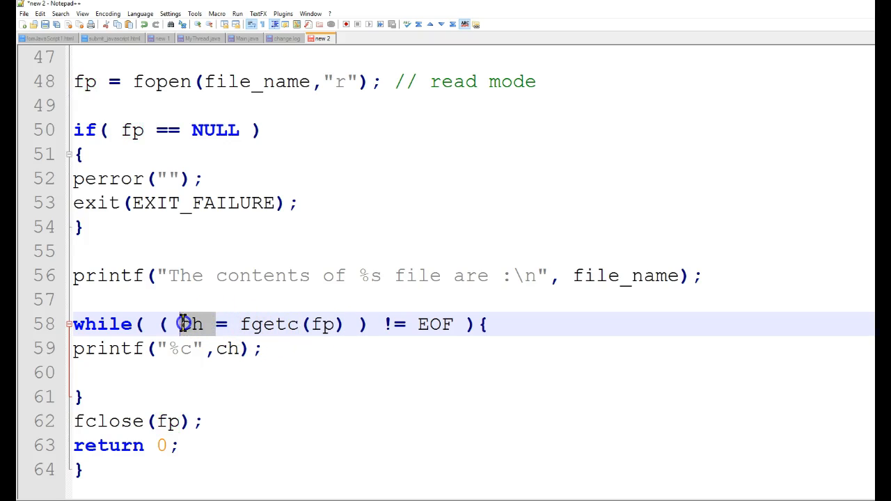
pyautogui.doubleClick(190, 324)
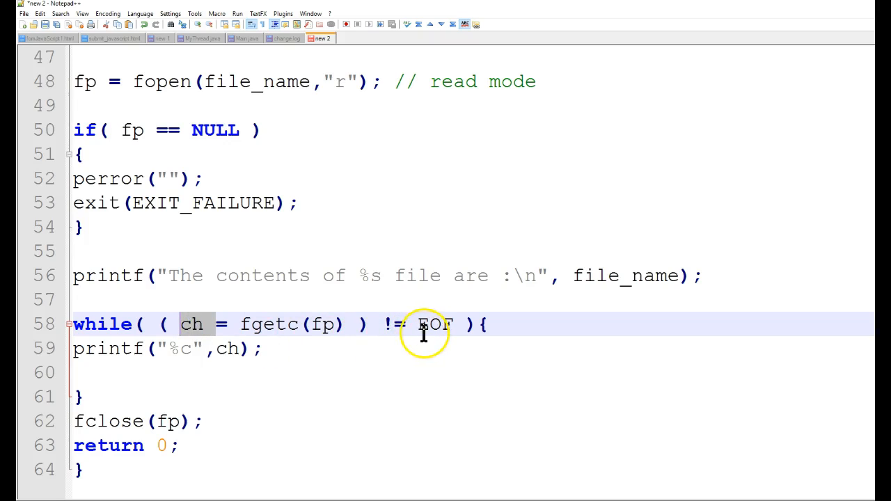
pyautogui.doubleClick(435, 325)
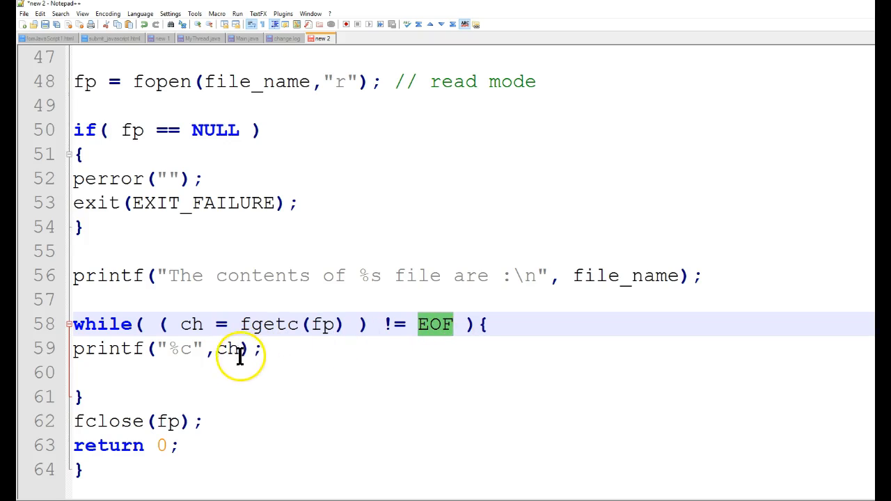
pyautogui.doubleClick(226, 348)
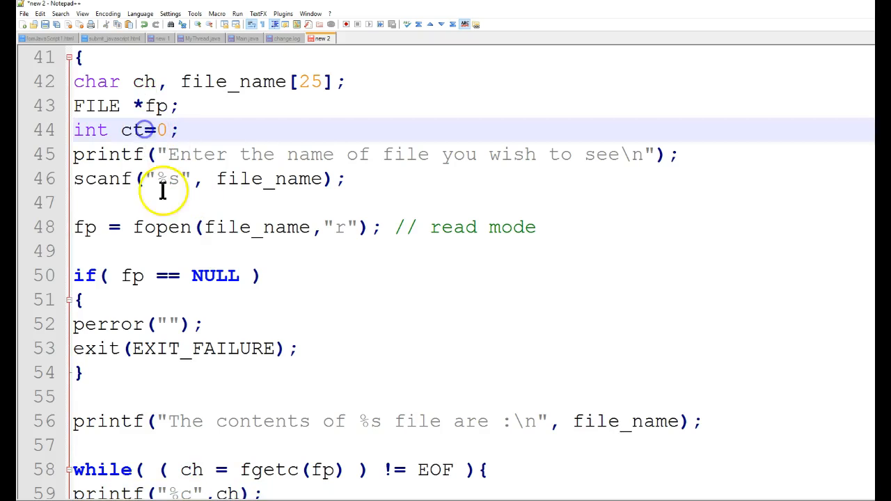
# Add ct++; inside readfile's while loop to count characters.
pyautogui.scroll(-3)
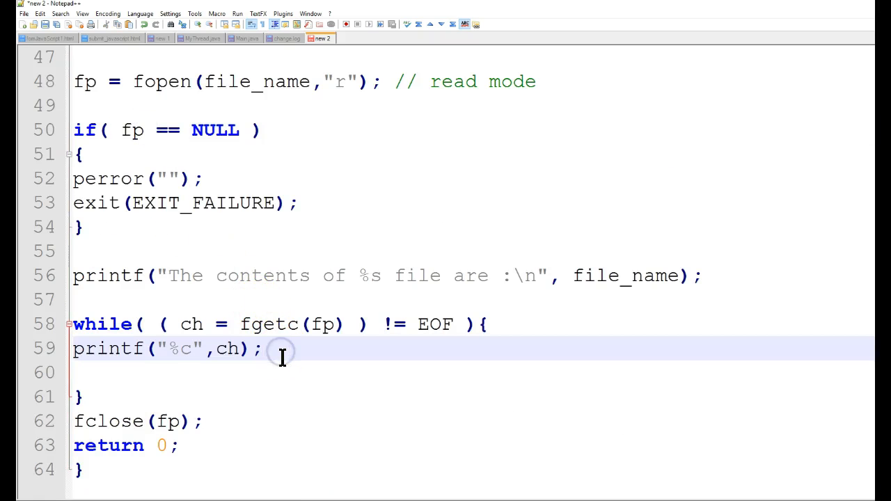
pyautogui.write('c')
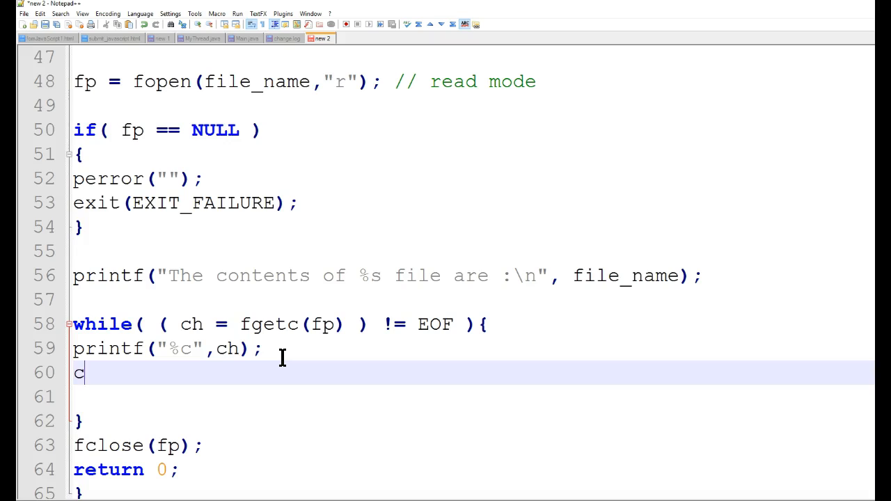
pyautogui.write('t')
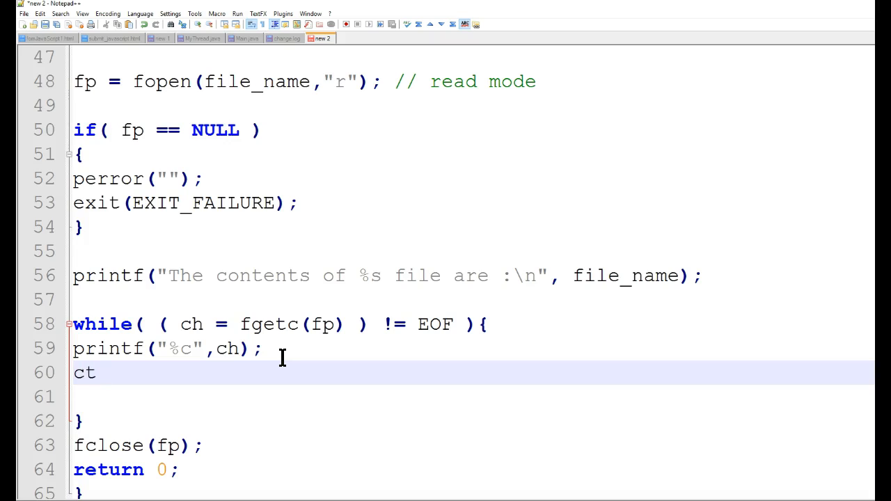
pyautogui.write('++;')
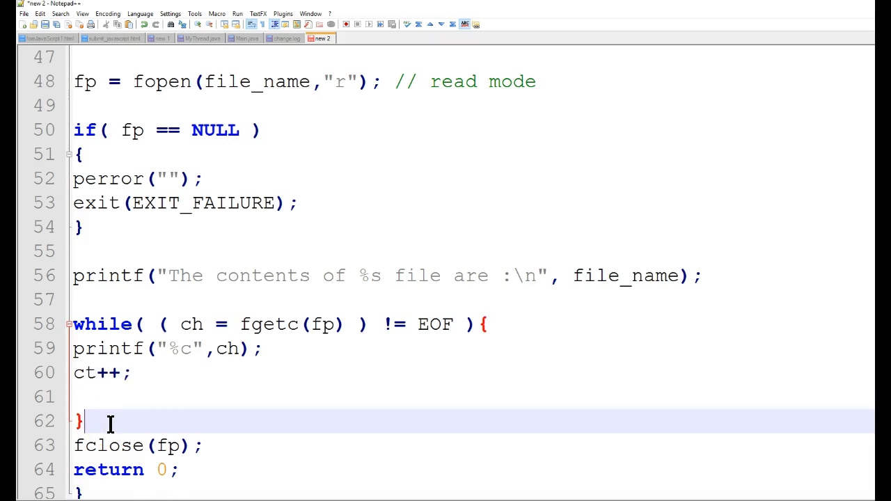
# Add printf("There was %5d of chars in %s\n", ct, file_name); after the loop.
pyautogui.write('printf (')
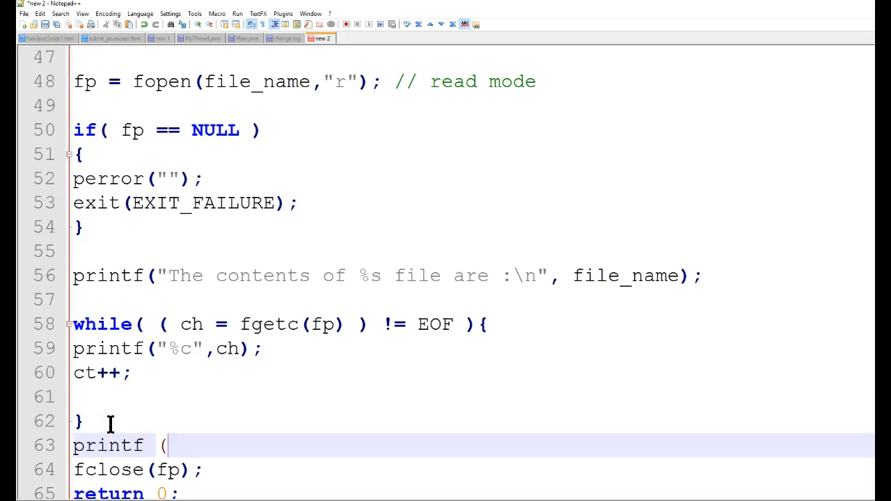
pyautogui.write('"There w')
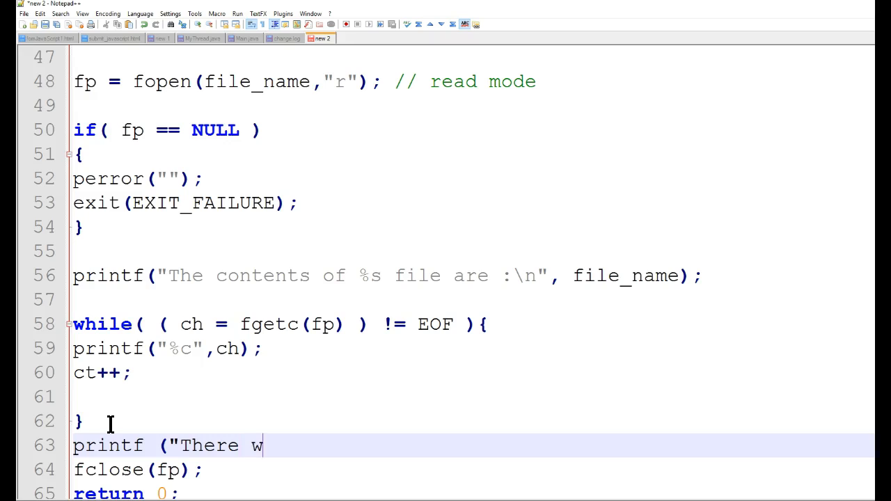
pyautogui.write('ast')
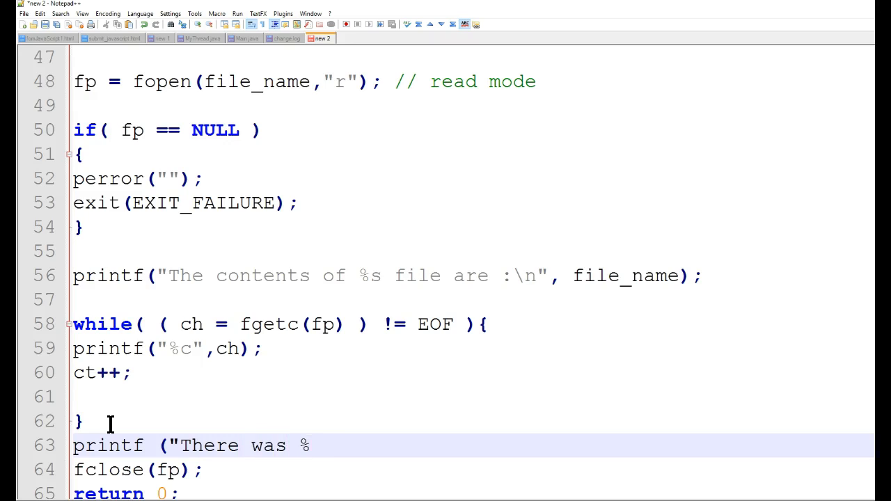
pyautogui.write('5d')
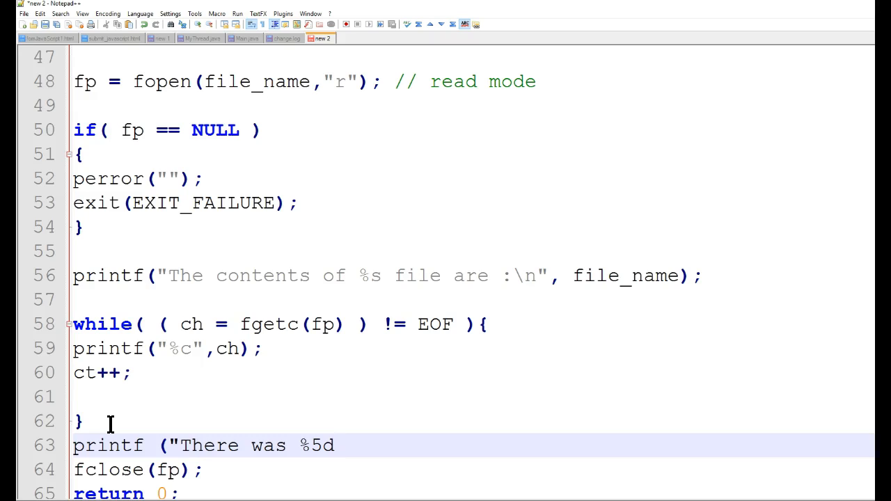
pyautogui.write('o')
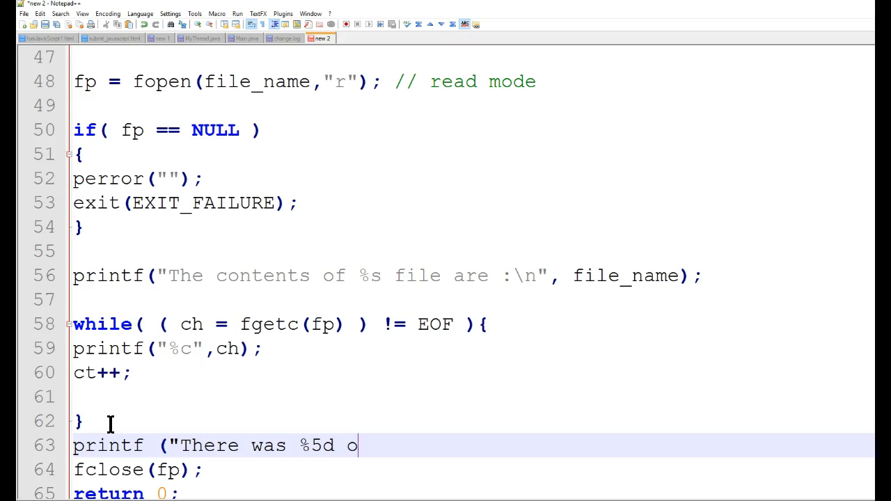
pyautogui.write('f chreac')
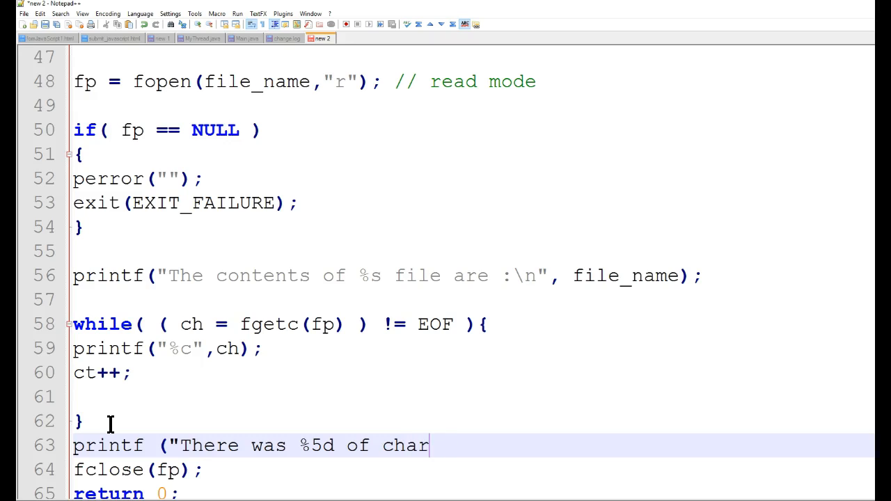
pyautogui.write('s in teh f')
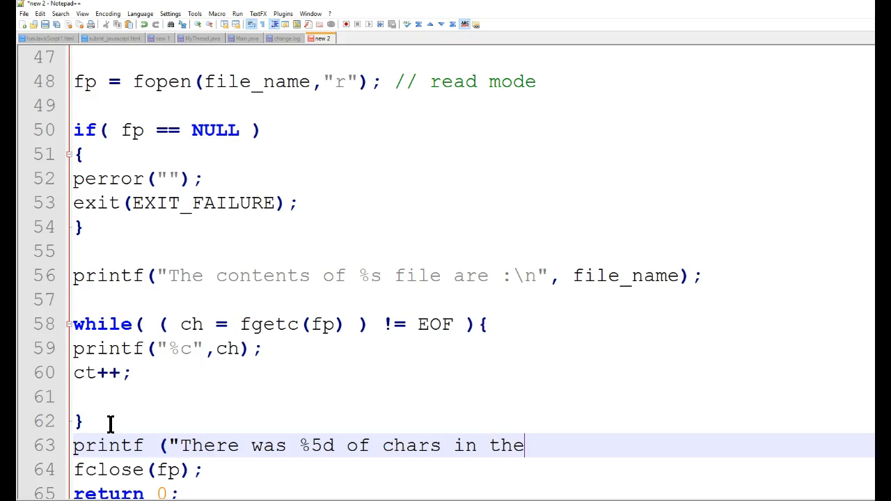
pyautogui.write('%s')
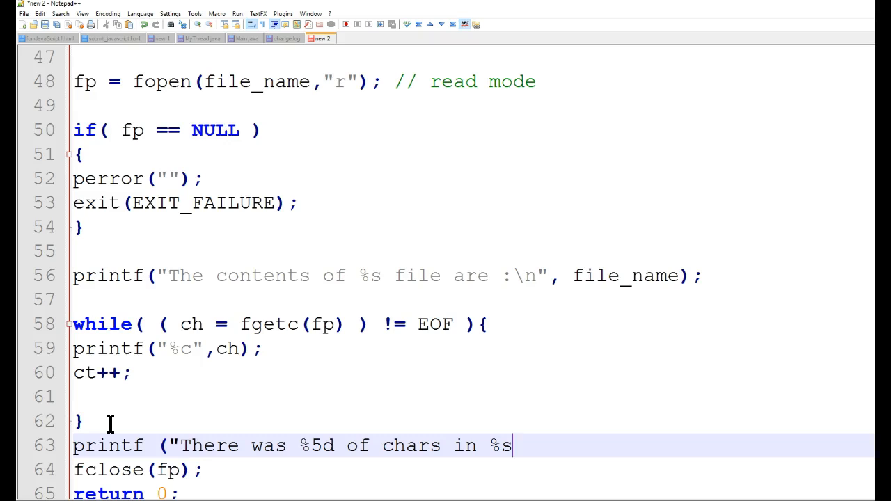
pyautogui.write('\\n",')
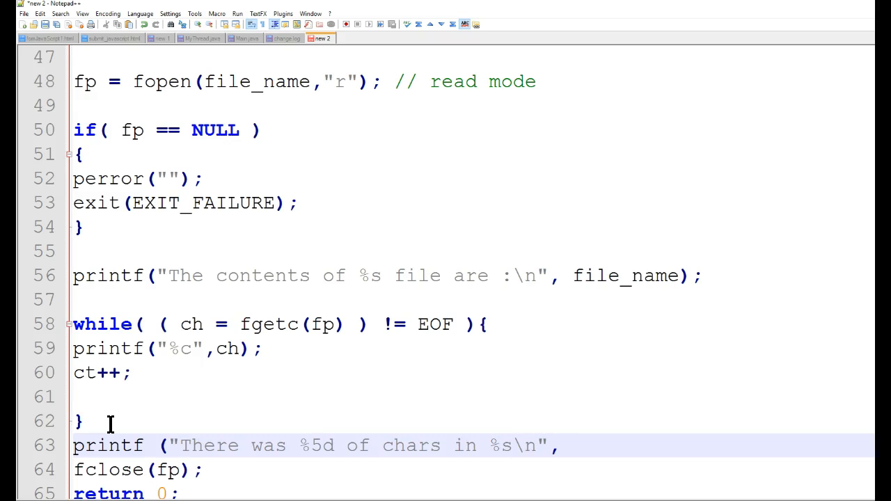
pyautogui.write('ct,')
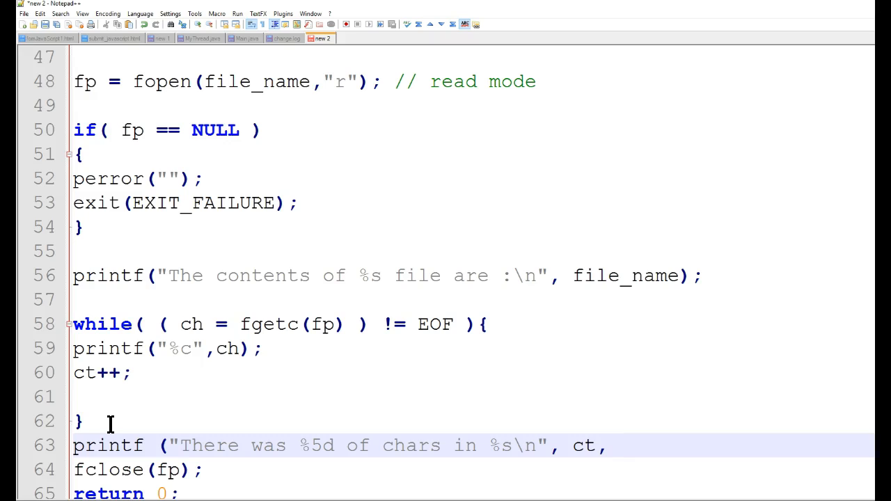
pyautogui.write('file')
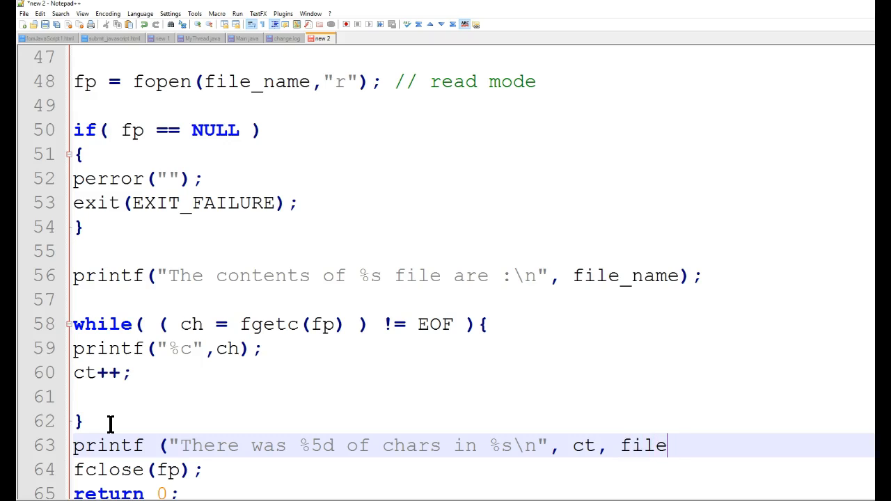
pyautogui.write('_')
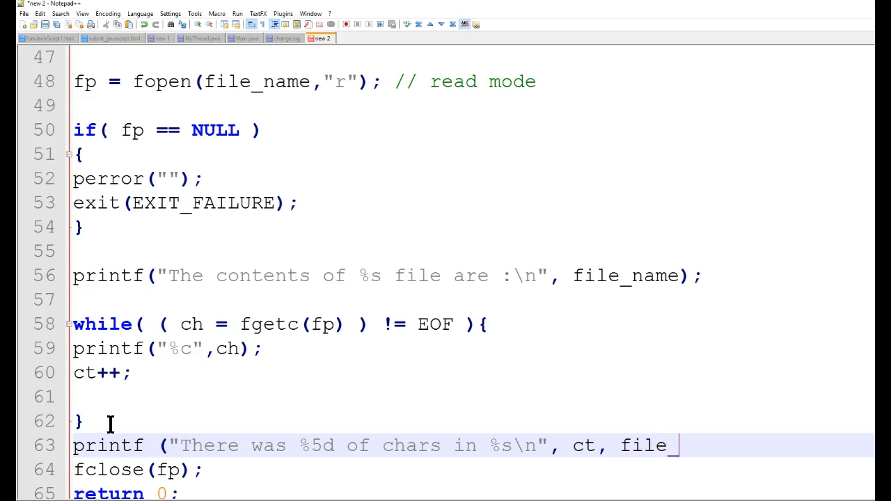
pyautogui.write('name);')
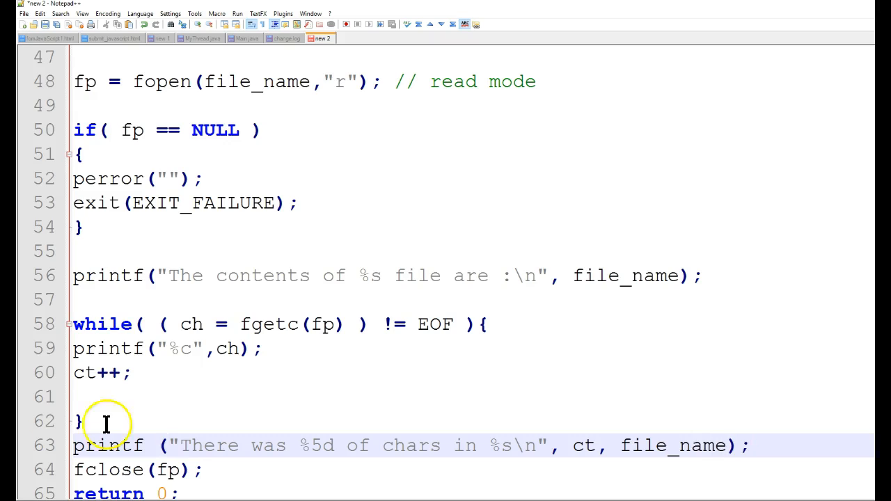
pyautogui.moveTo(95, 479)
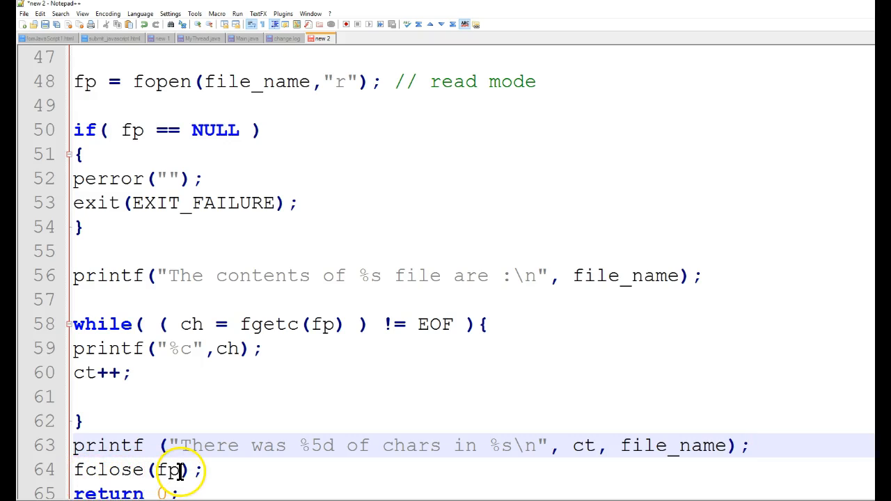
pyautogui.doubleClick(167, 471)
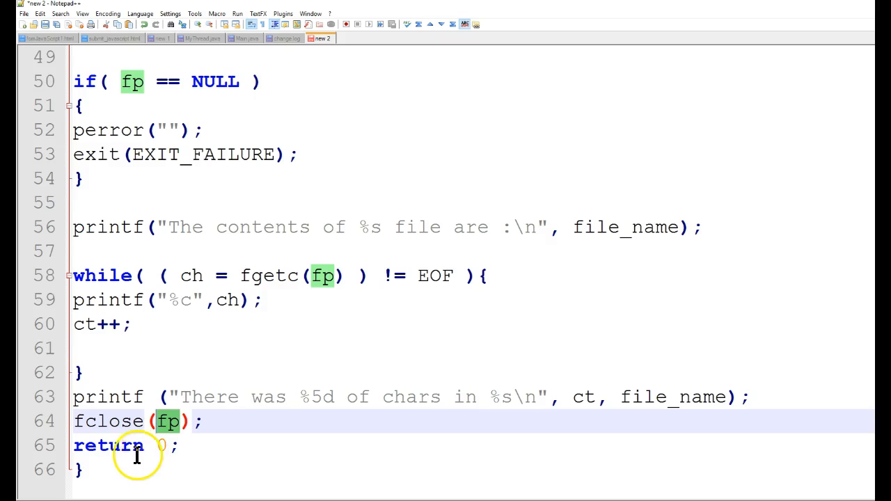
pyautogui.moveTo(82, 476)
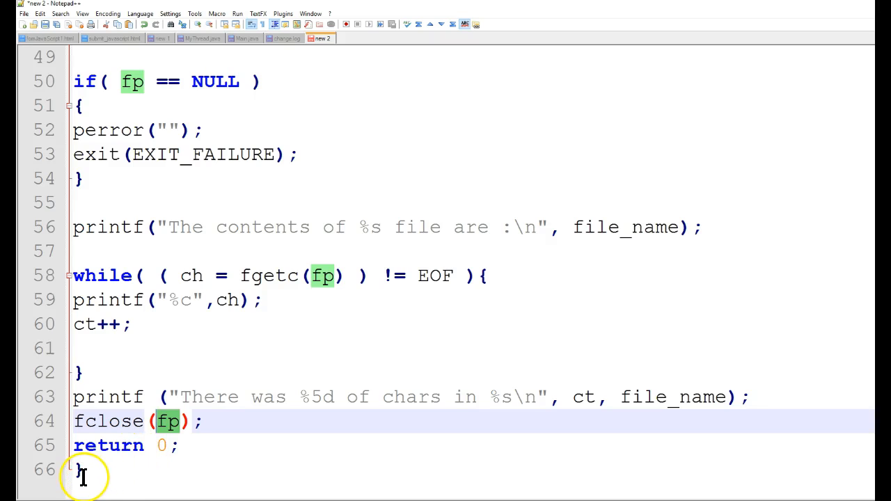
pyautogui.click(83, 470)
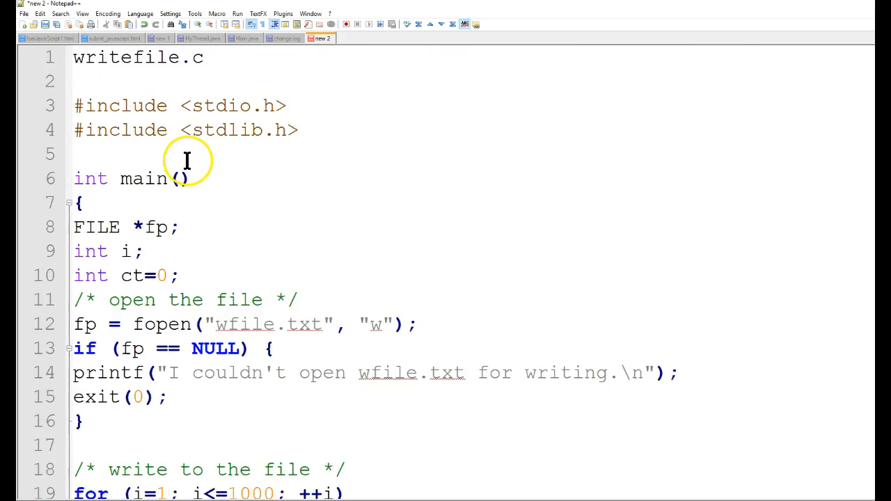
pyautogui.scroll(-3)
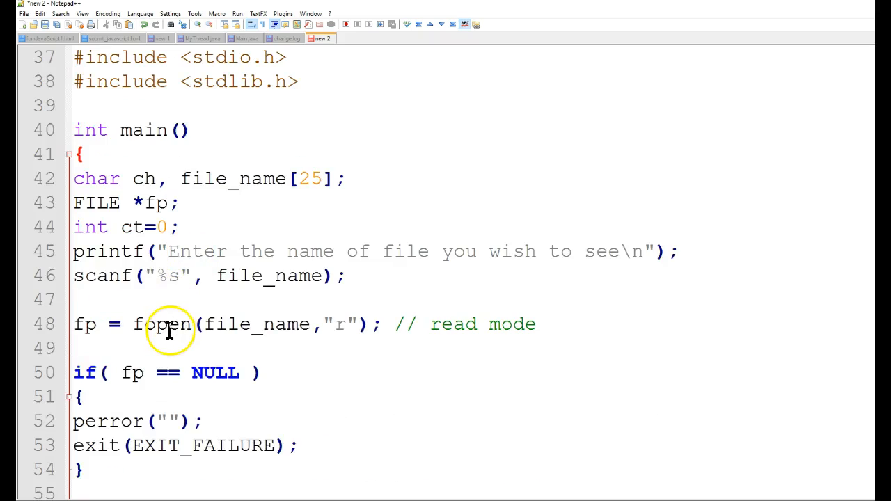
pyautogui.scroll(-3)
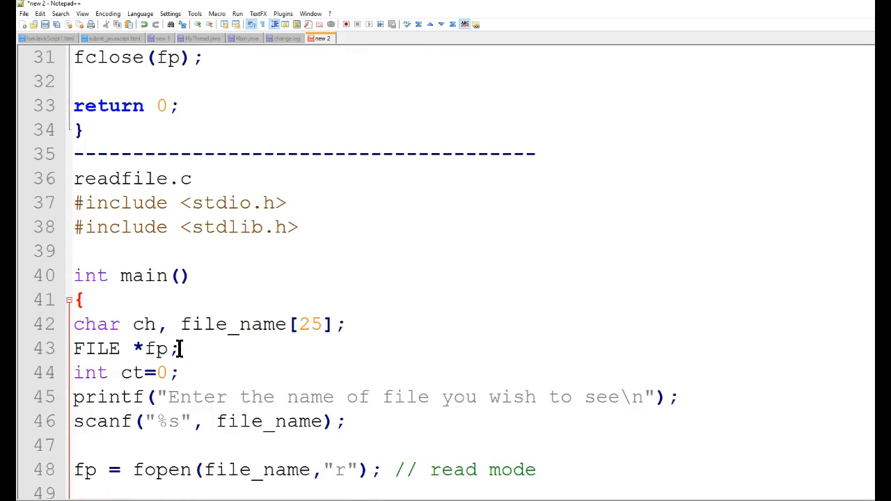
pyautogui.scroll(3)
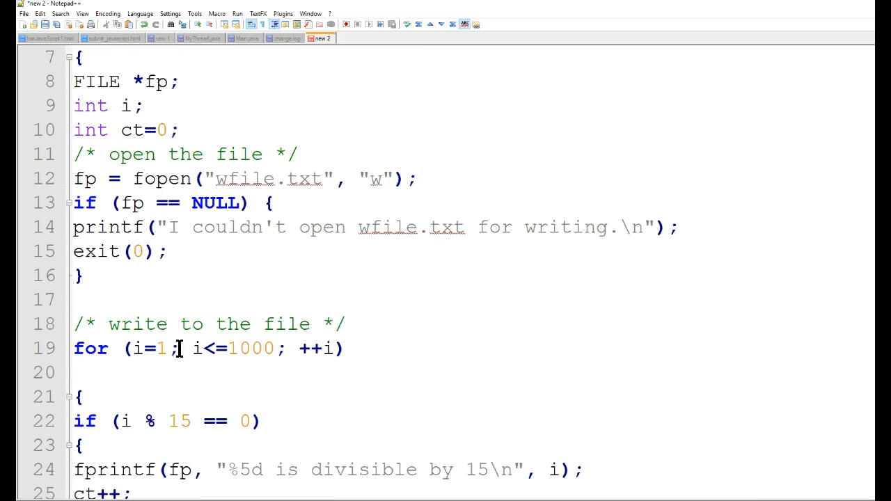
pyautogui.scroll(-3)
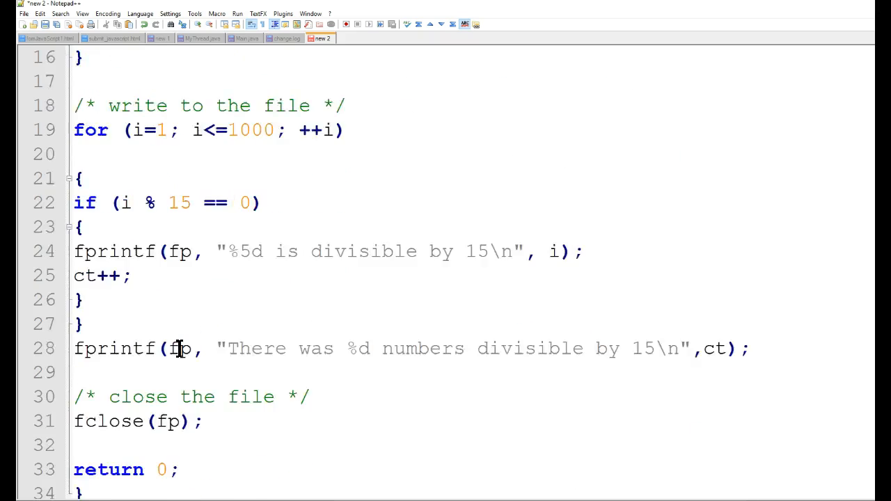
pyautogui.scroll(-3)
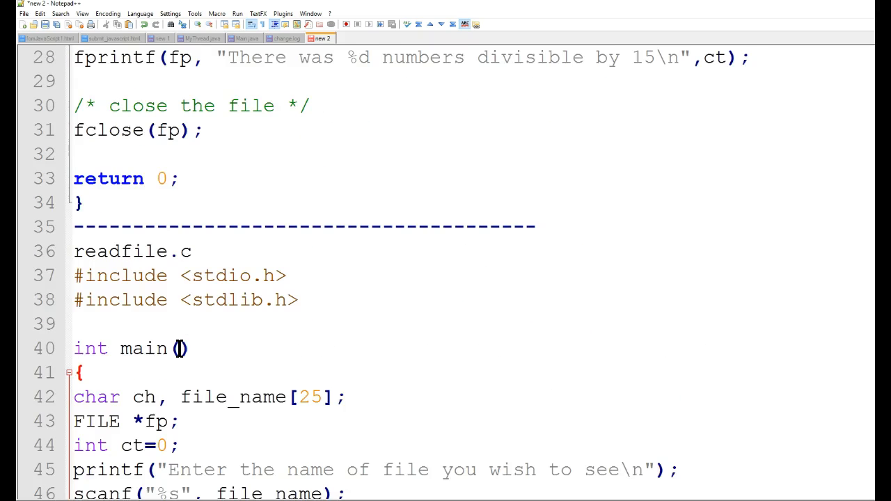
pyautogui.scroll(-3)
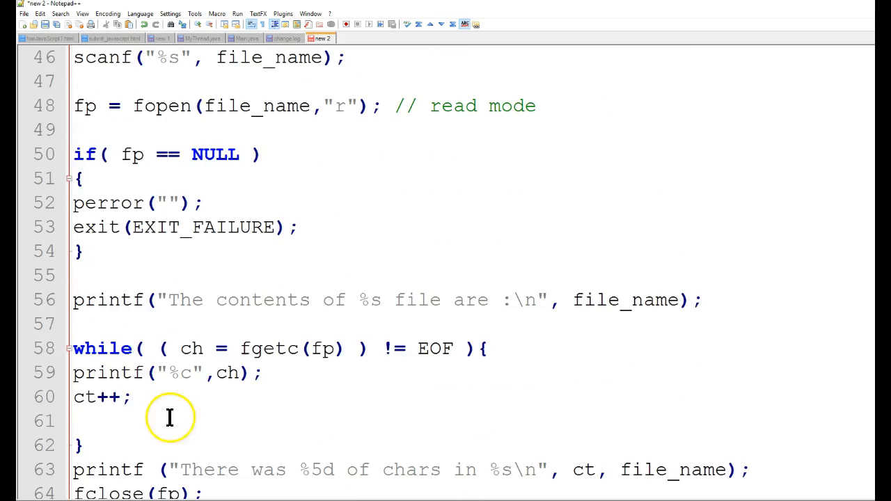